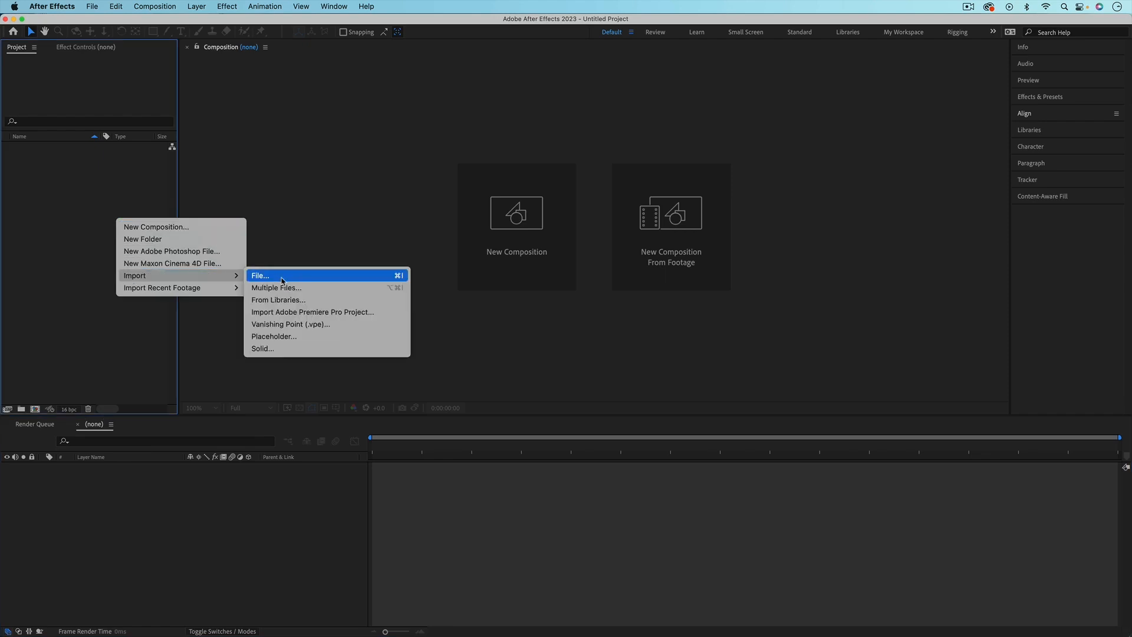
Step: Dismiss the import dialog, open icons.aep past the missing-files warning, and view the scissors comp
{"action": "left_click", "coordinate": [259, 275]}
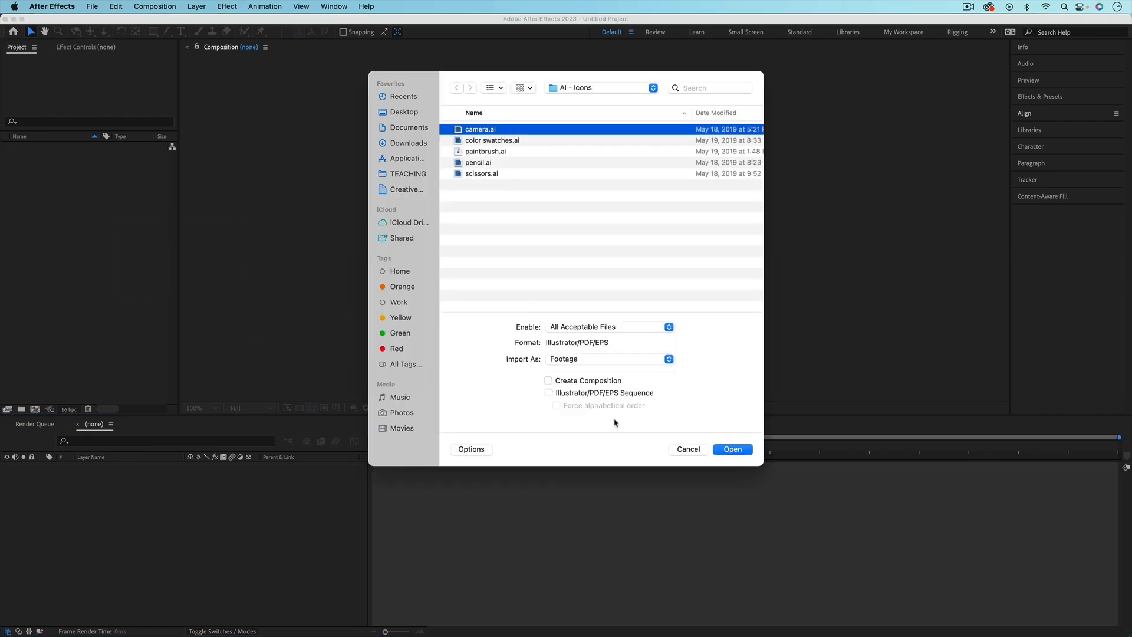
{"action": "left_click", "coordinate": [731, 448]}
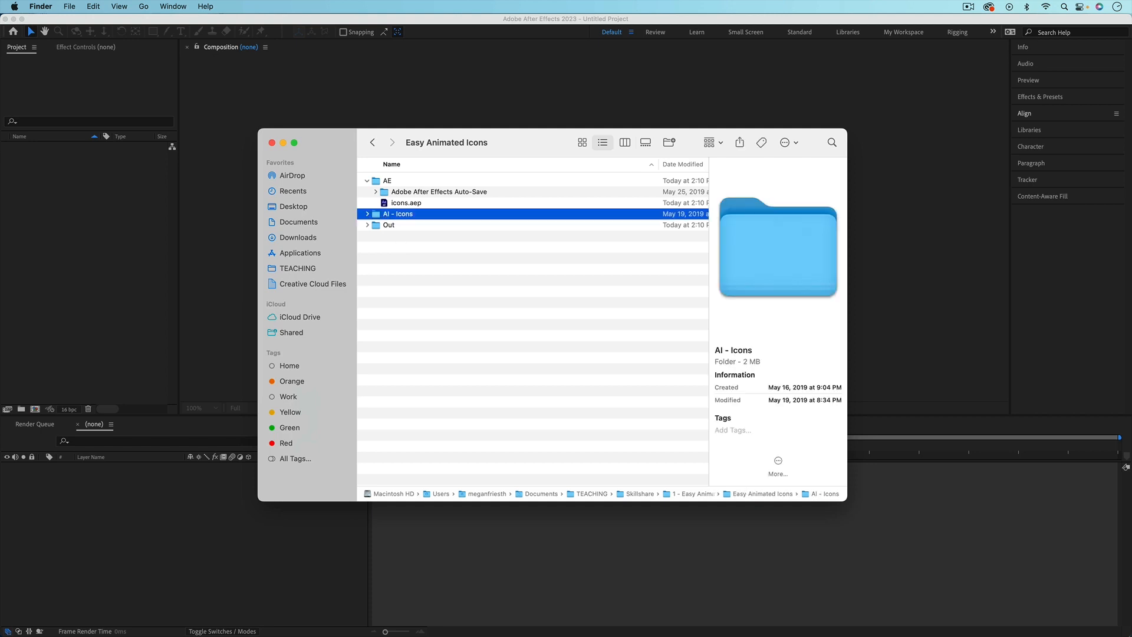
{"action": "double_click", "coordinate": [405, 203]}
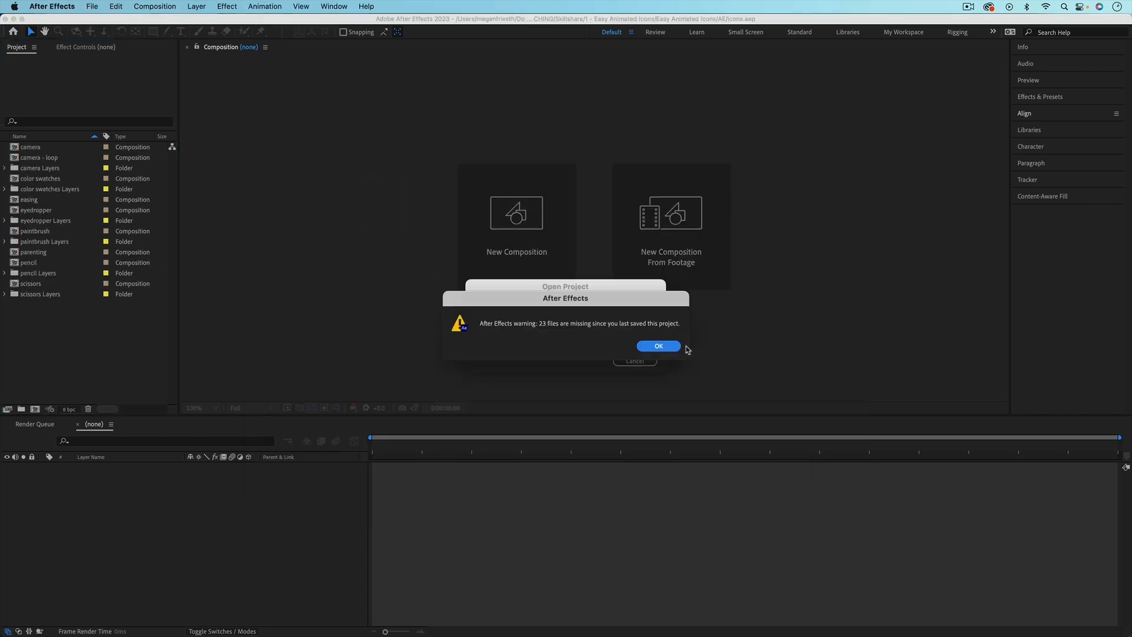
{"action": "left_click", "coordinate": [656, 346]}
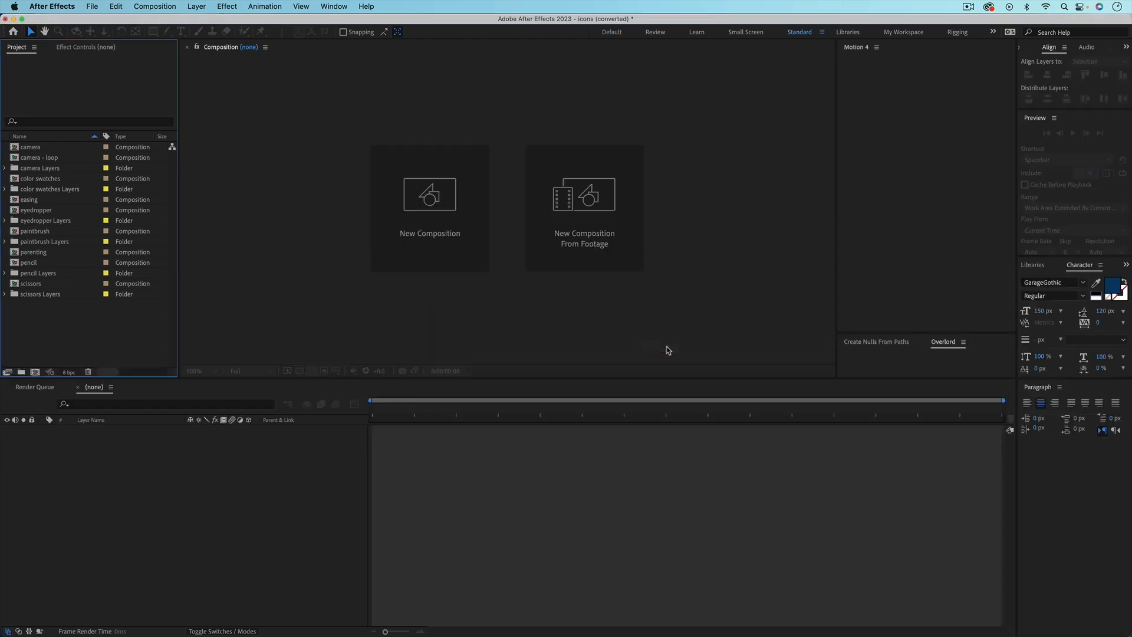
{"action": "double_click", "coordinate": [31, 283]}
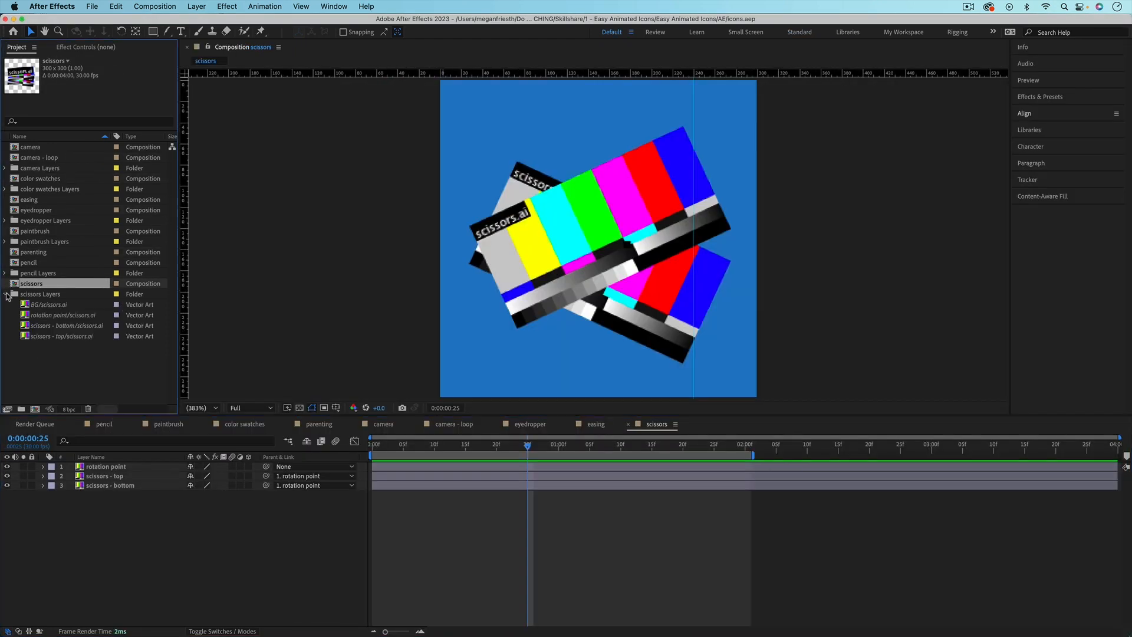
Step: Relink the missing scissors artwork with Replace Footage, acknowledging both missing-file alerts
{"action": "right_click", "coordinate": [62, 315]}
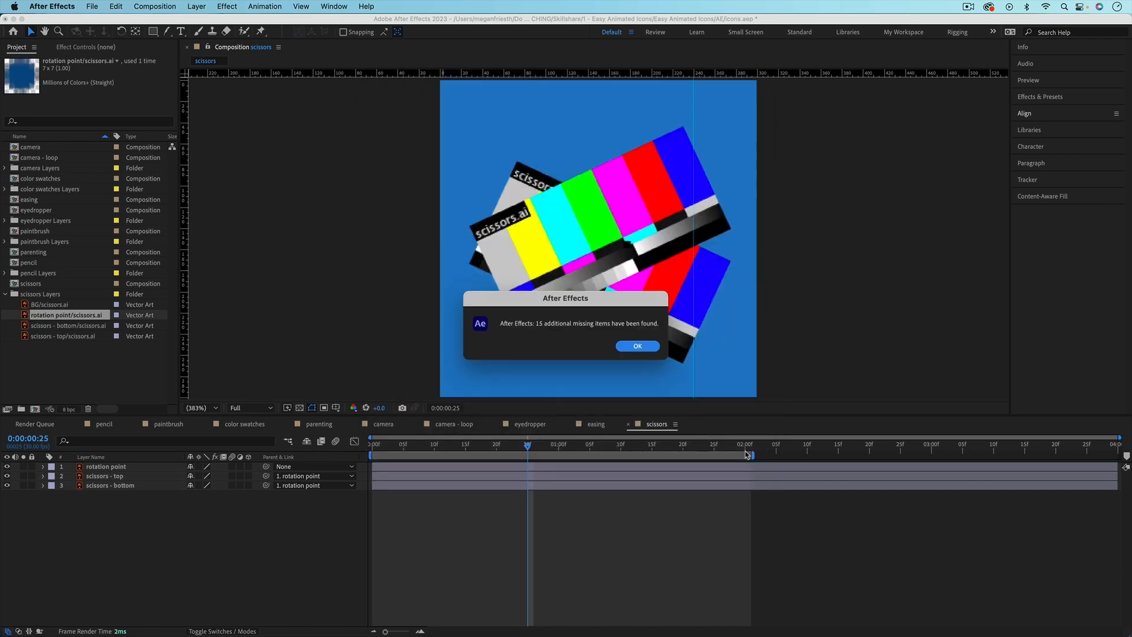
{"action": "left_click", "coordinate": [636, 346]}
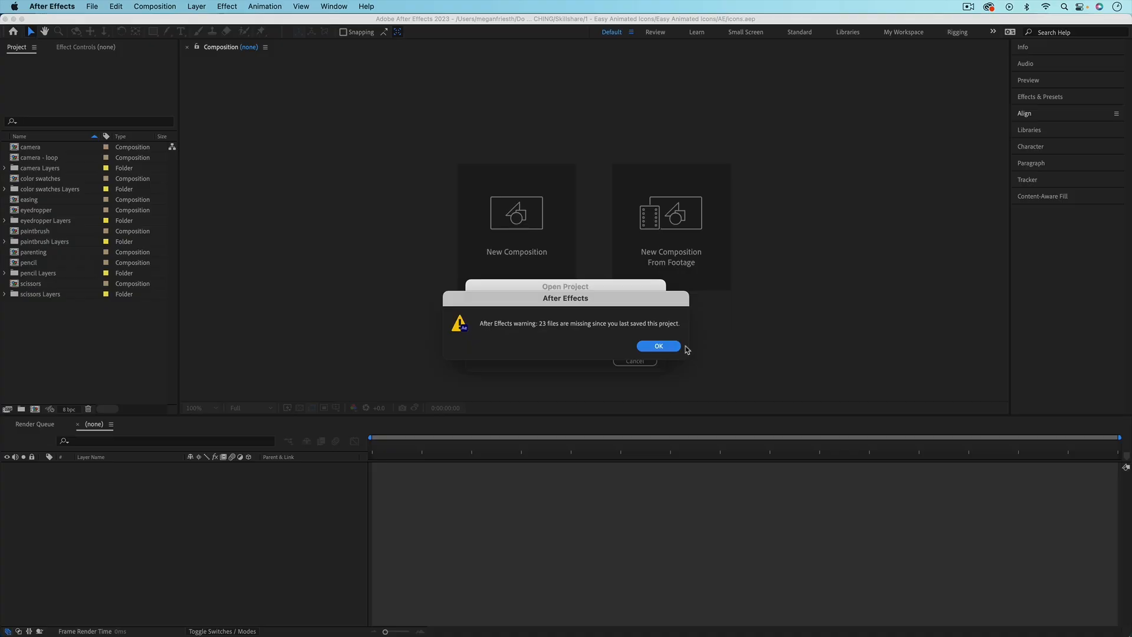
{"action": "left_click", "coordinate": [658, 346]}
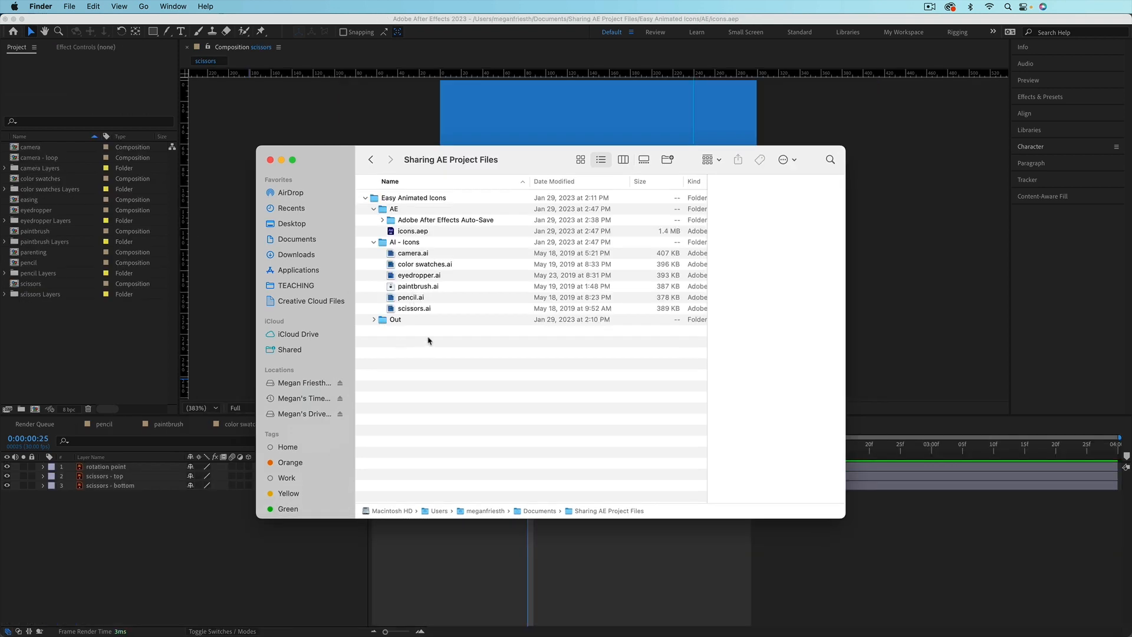
Step: Rename the Easy Animated Icons folder to 'Pretend This is Someone Else' and open its icons.aep
{"action": "left_click", "coordinate": [366, 198]}
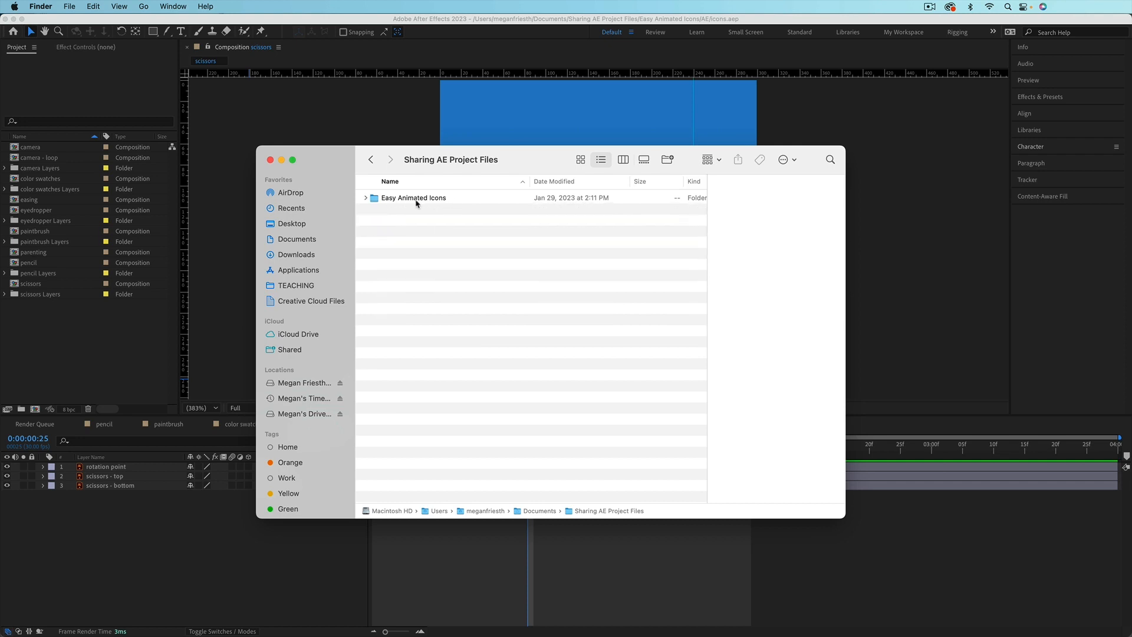
{"action": "left_click", "coordinate": [414, 198]}
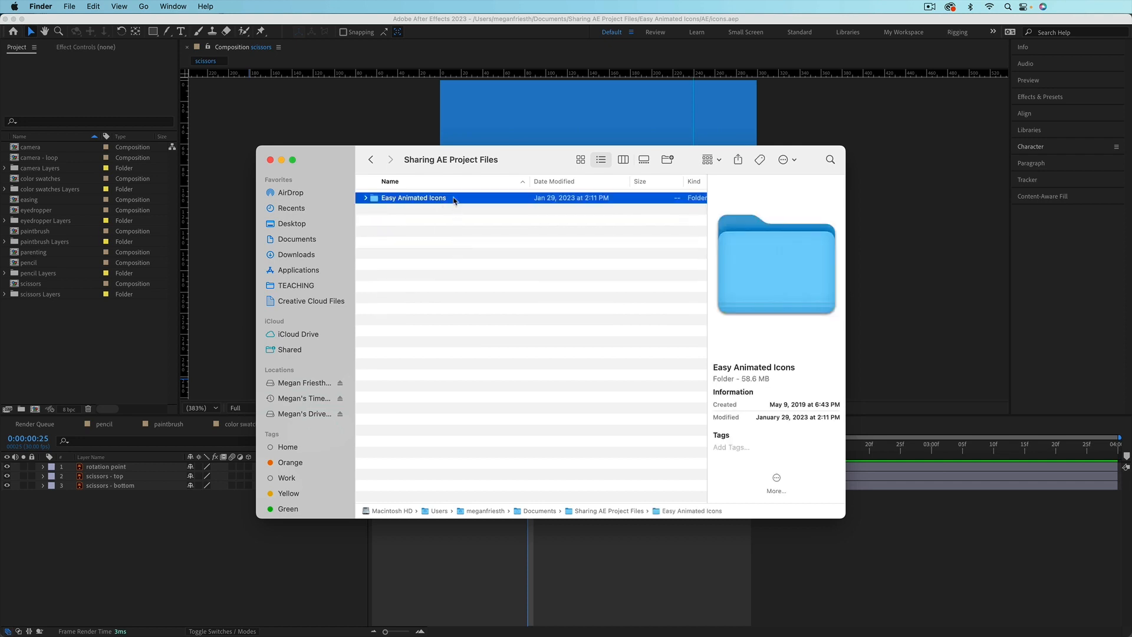
{"action": "right_click", "coordinate": [414, 197]}
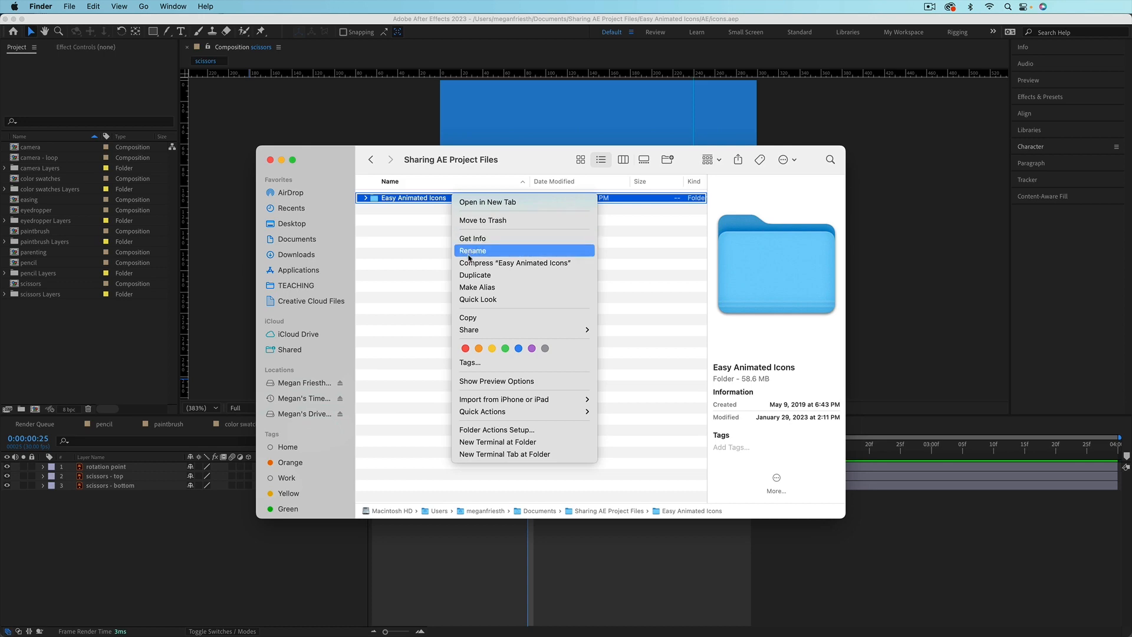
{"action": "left_click", "coordinate": [514, 263]}
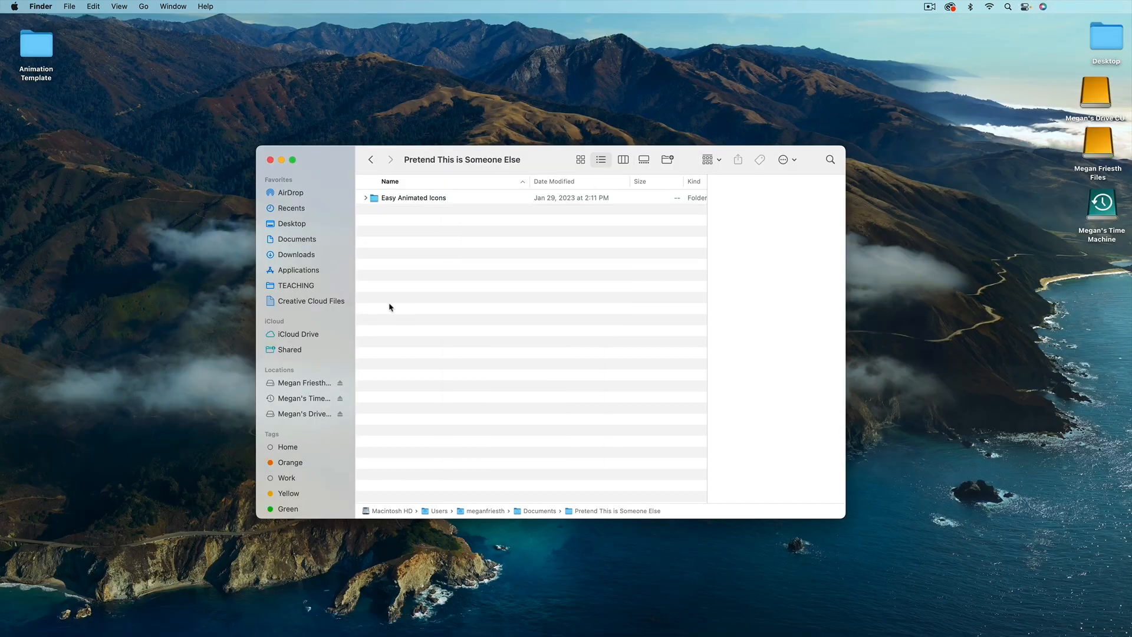
{"action": "left_click", "coordinate": [366, 198]}
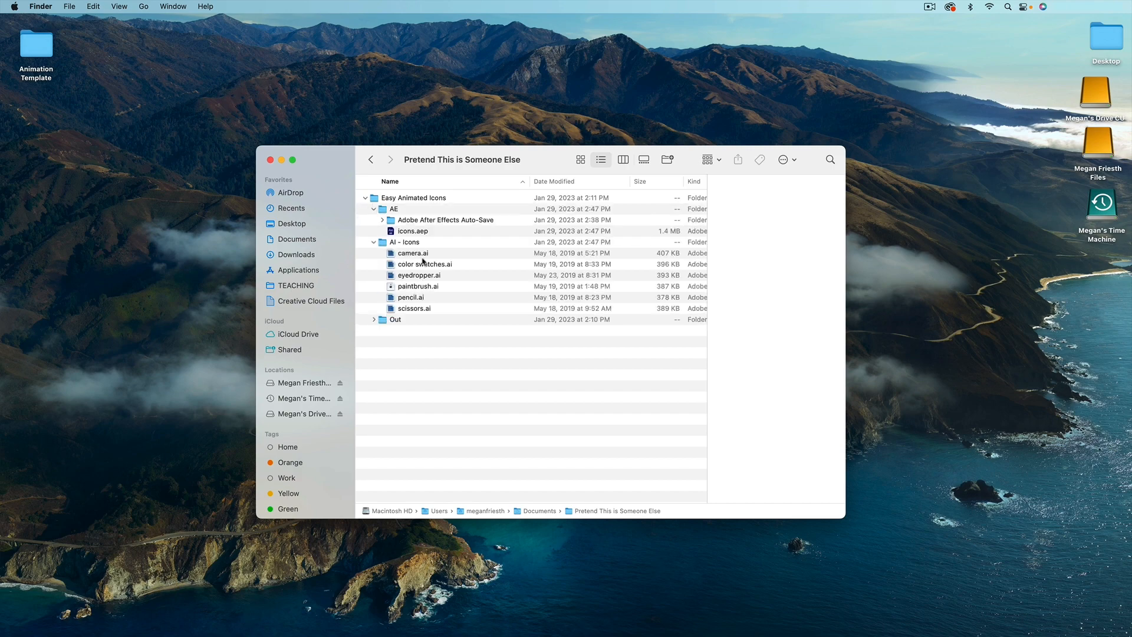
{"action": "double_click", "coordinate": [412, 230]}
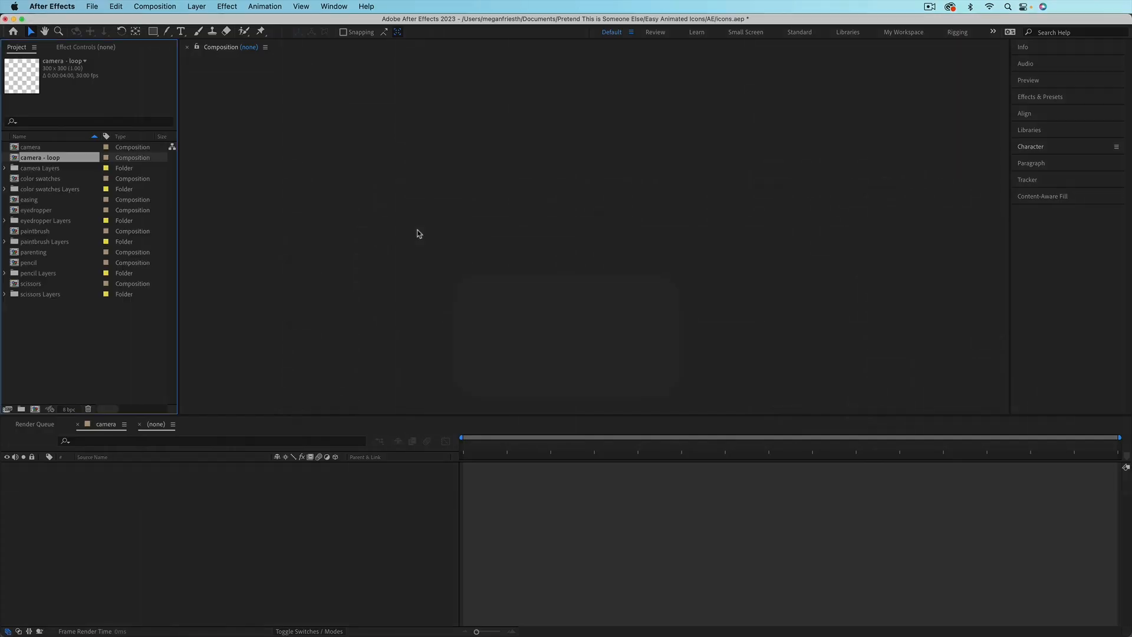
Step: Open the scissors composition, its artwork now rendering correctly
{"action": "double_click", "coordinate": [29, 283]}
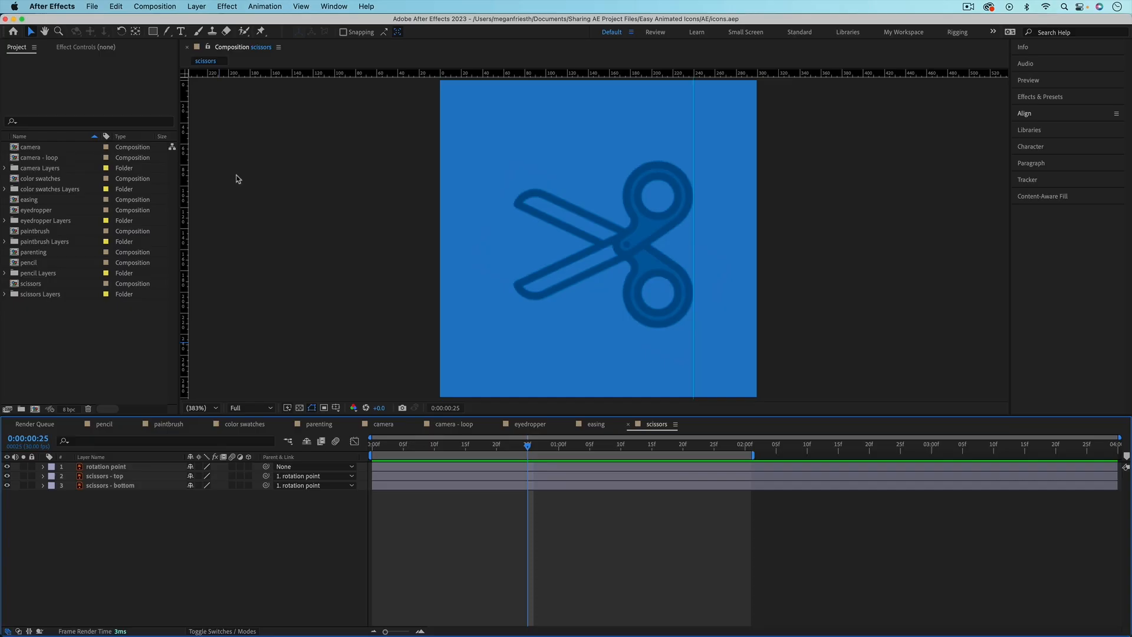
{"action": "left_click", "coordinate": [92, 7]}
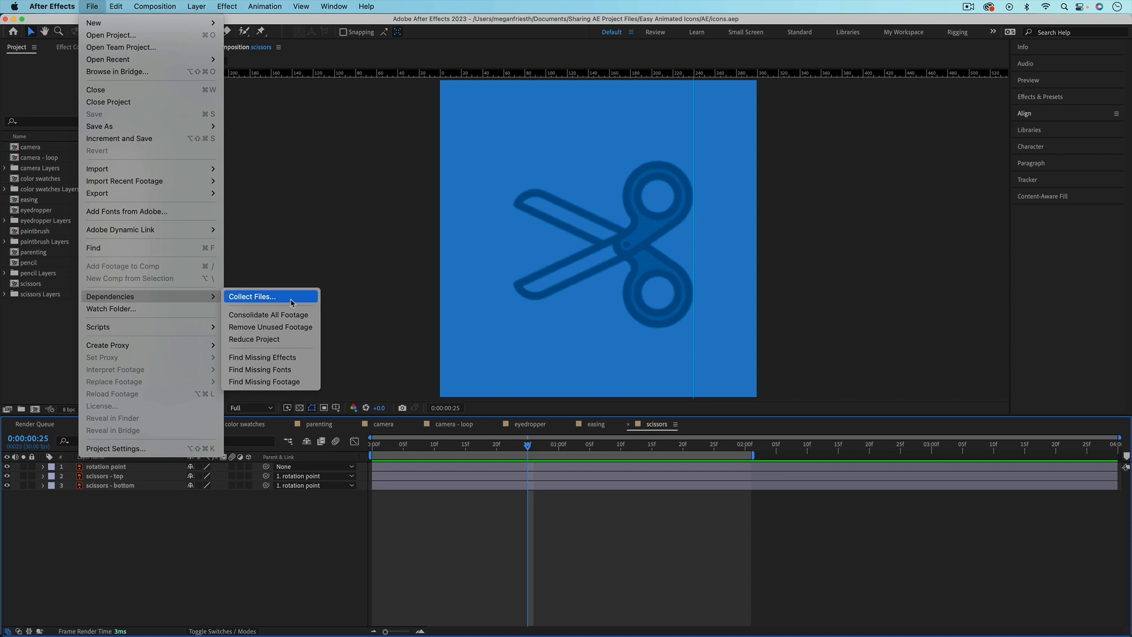
Step: Collect the whole project and its sources into 'icons folder' inside Project to Share
{"action": "left_click", "coordinate": [251, 296]}
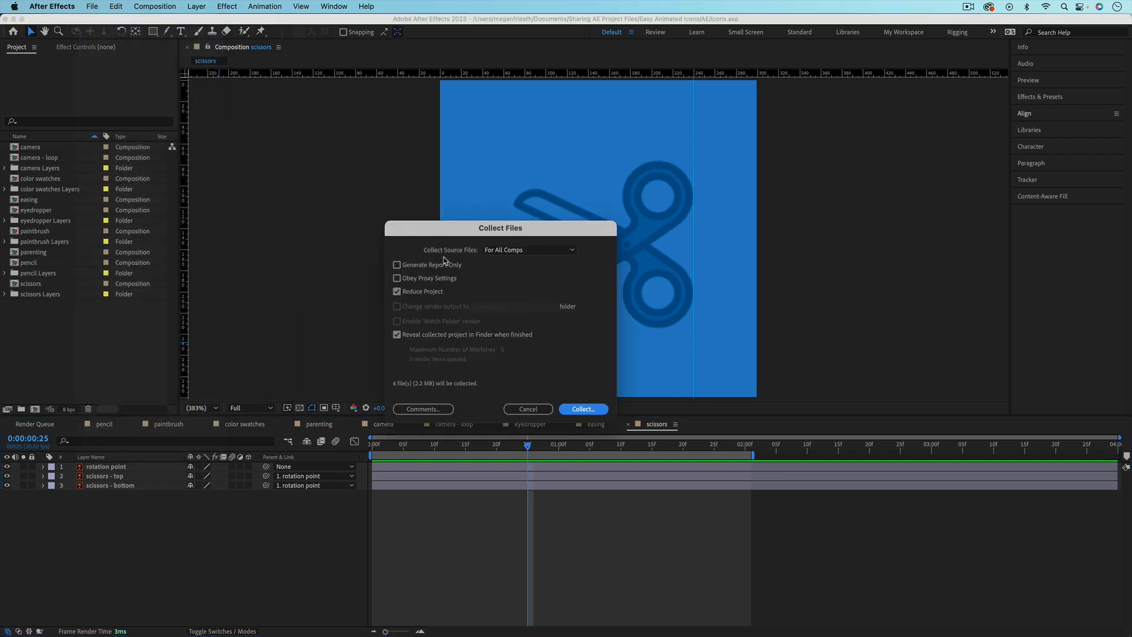
{"action": "mouse_move", "coordinate": [532, 260]}
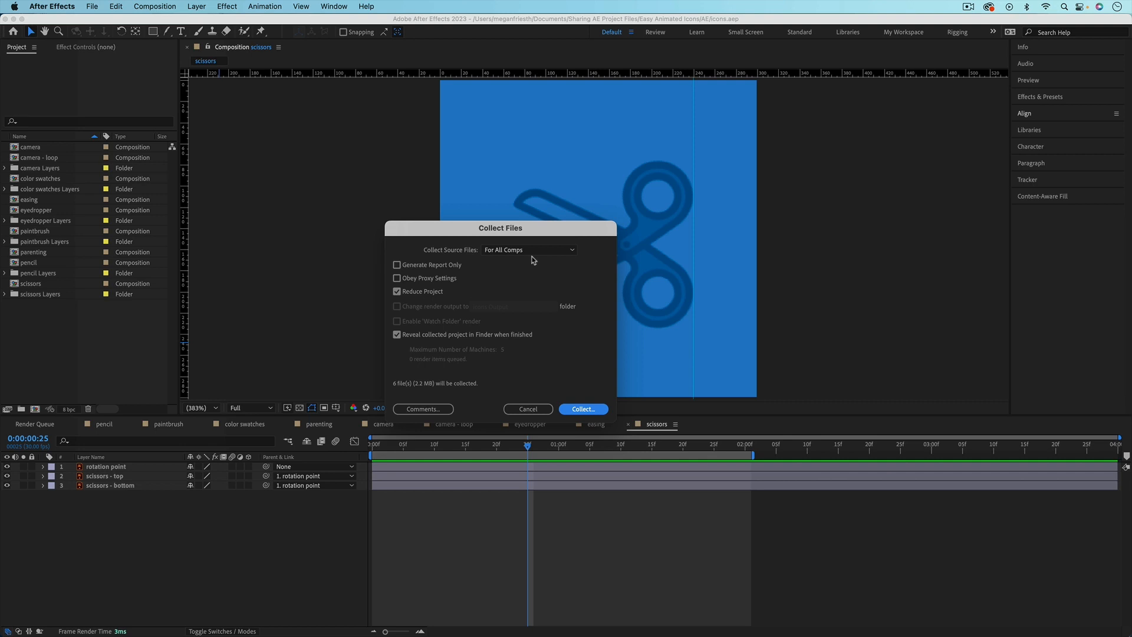
{"action": "mouse_move", "coordinate": [407, 301]}
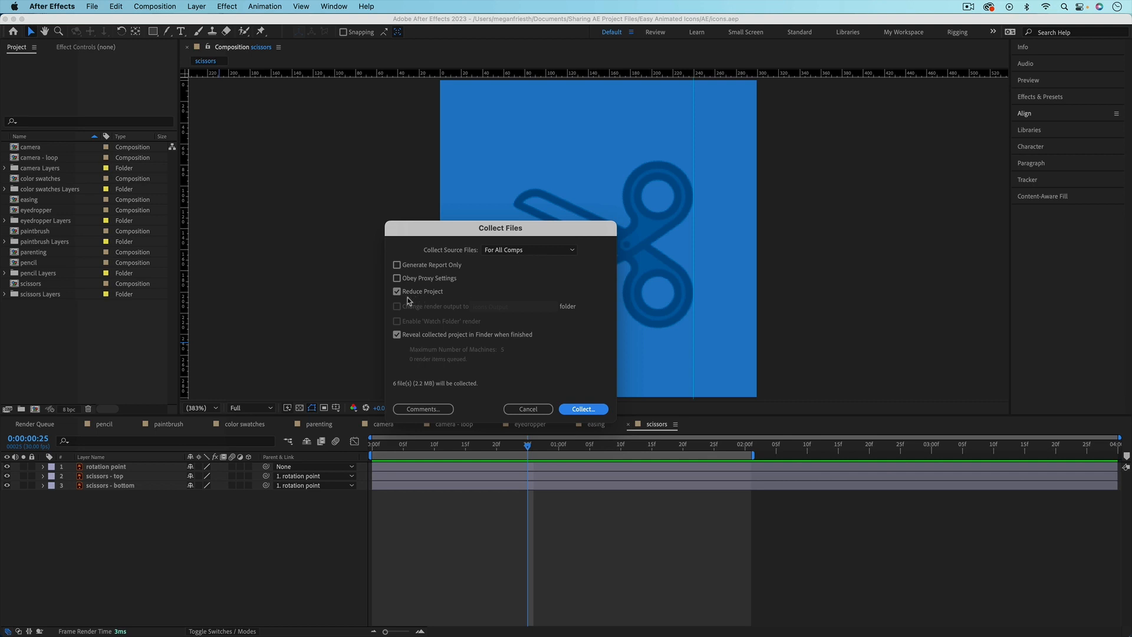
{"action": "mouse_move", "coordinate": [431, 301]}
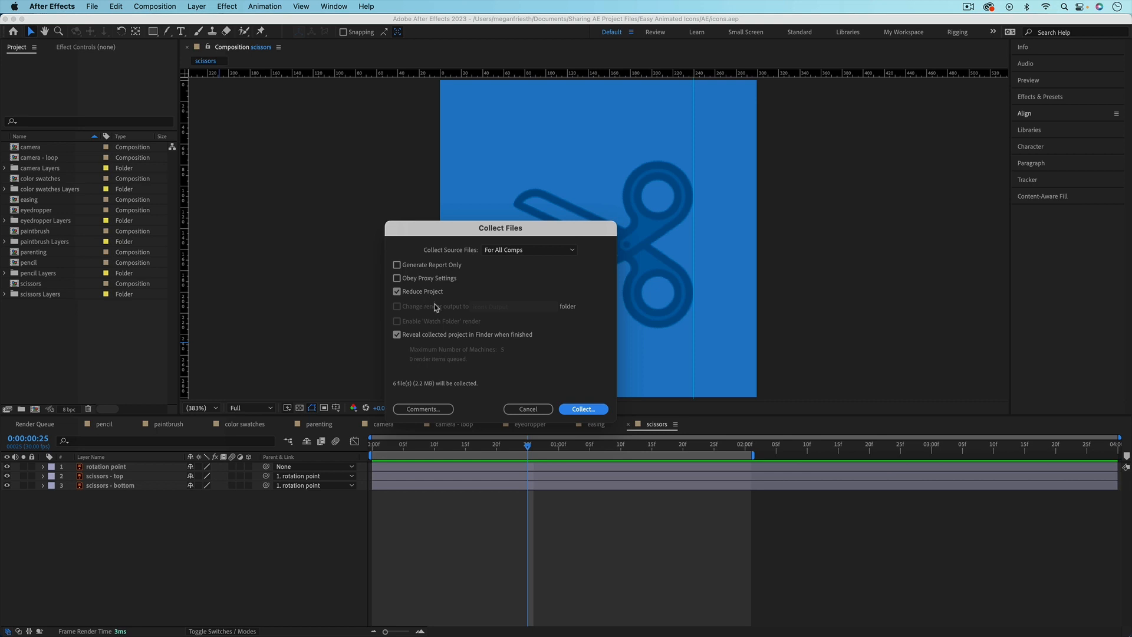
{"action": "mouse_move", "coordinate": [474, 341]}
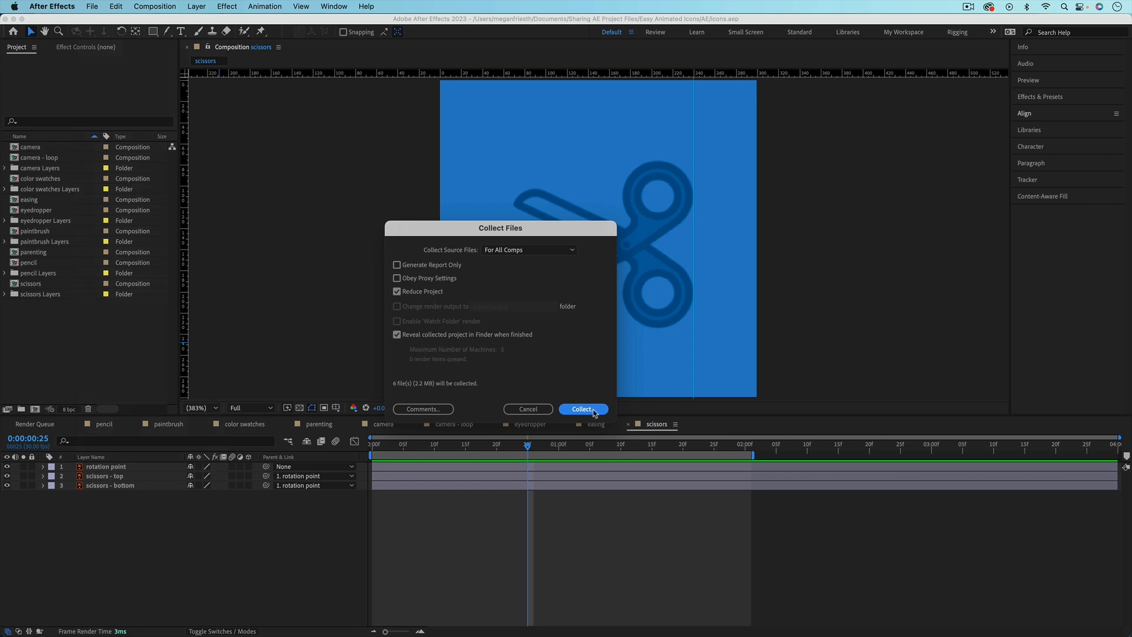
{"action": "left_click", "coordinate": [582, 409]}
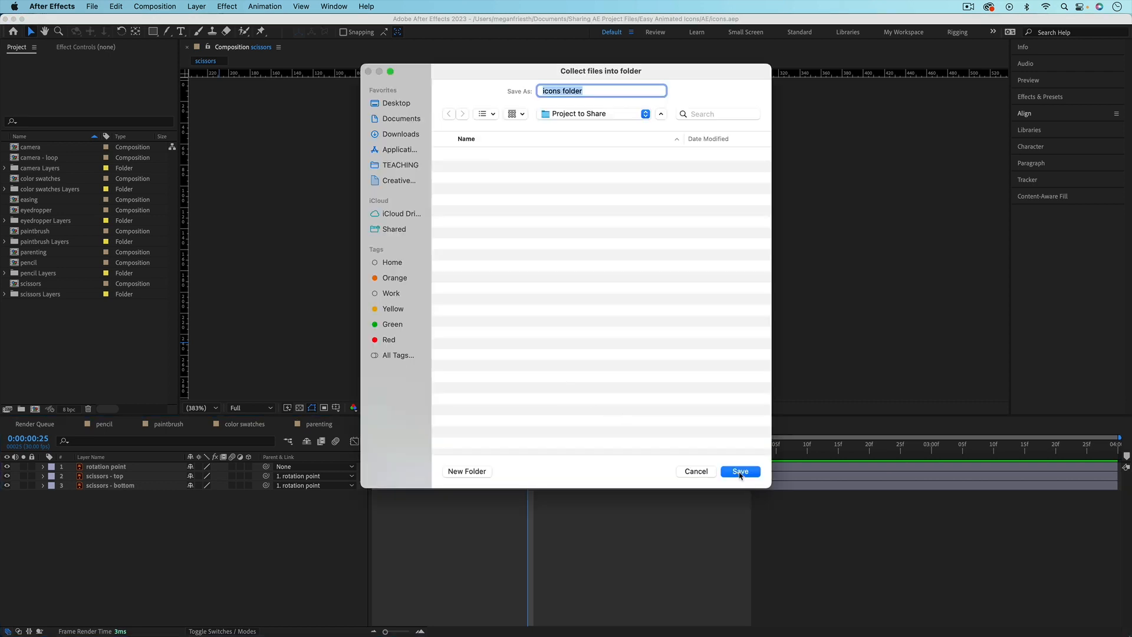
{"action": "left_click", "coordinate": [740, 470]}
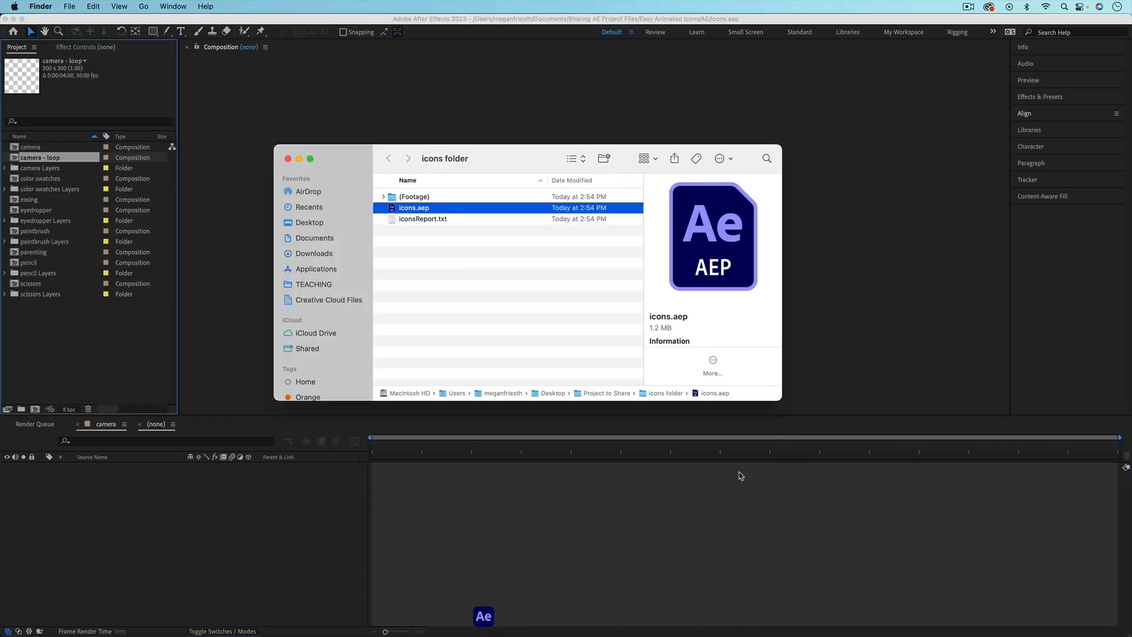
Step: Expand the collected Footage, camera Layers and eyedropper Layers folders to inspect the .ai files
{"action": "double_click", "coordinate": [30, 283]}
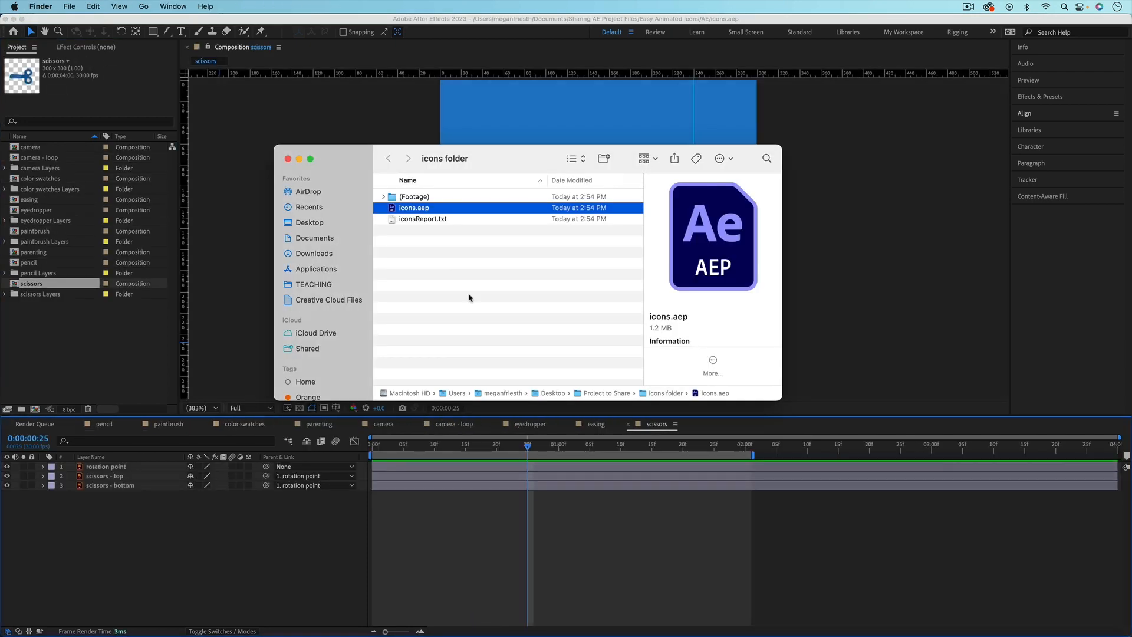
{"action": "mouse_move", "coordinate": [399, 212]}
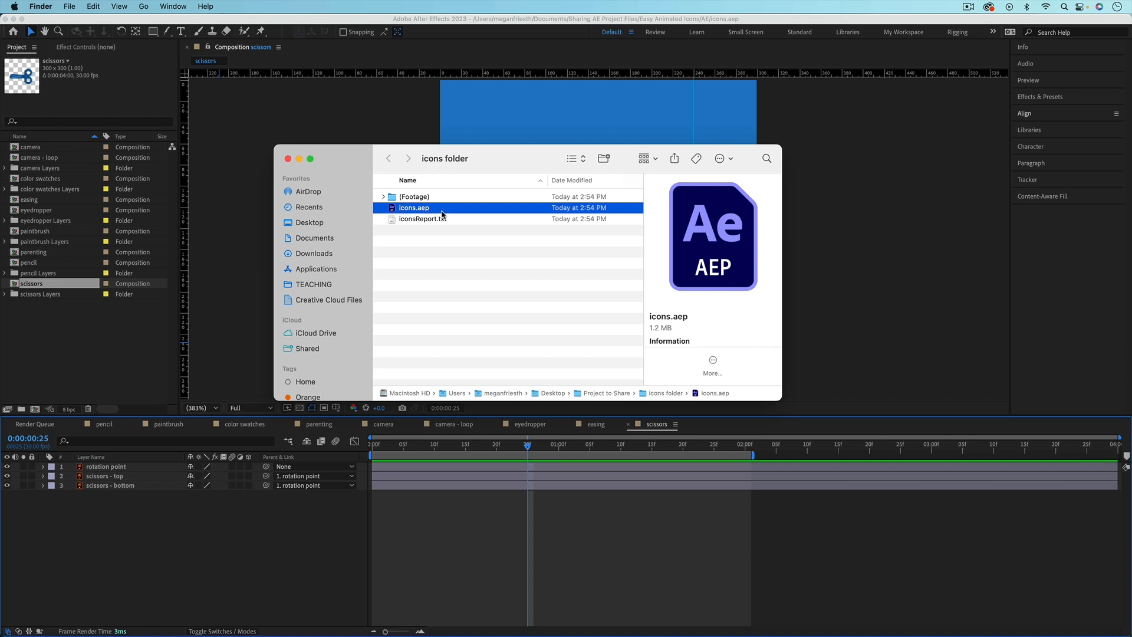
{"action": "left_click", "coordinate": [383, 197]}
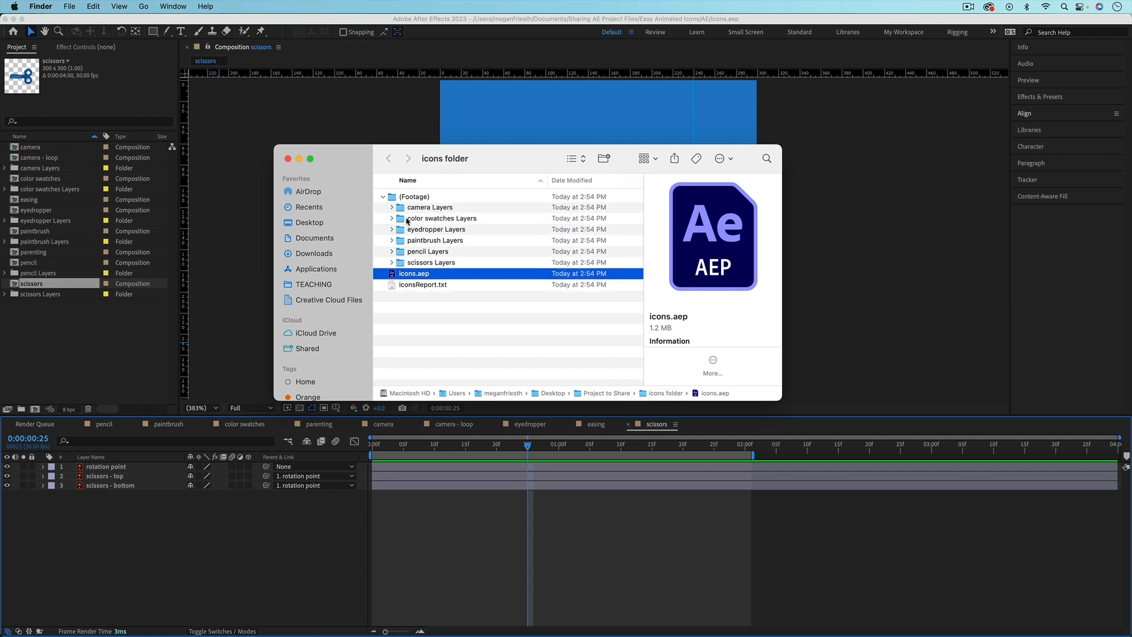
{"action": "left_click", "coordinate": [392, 207]}
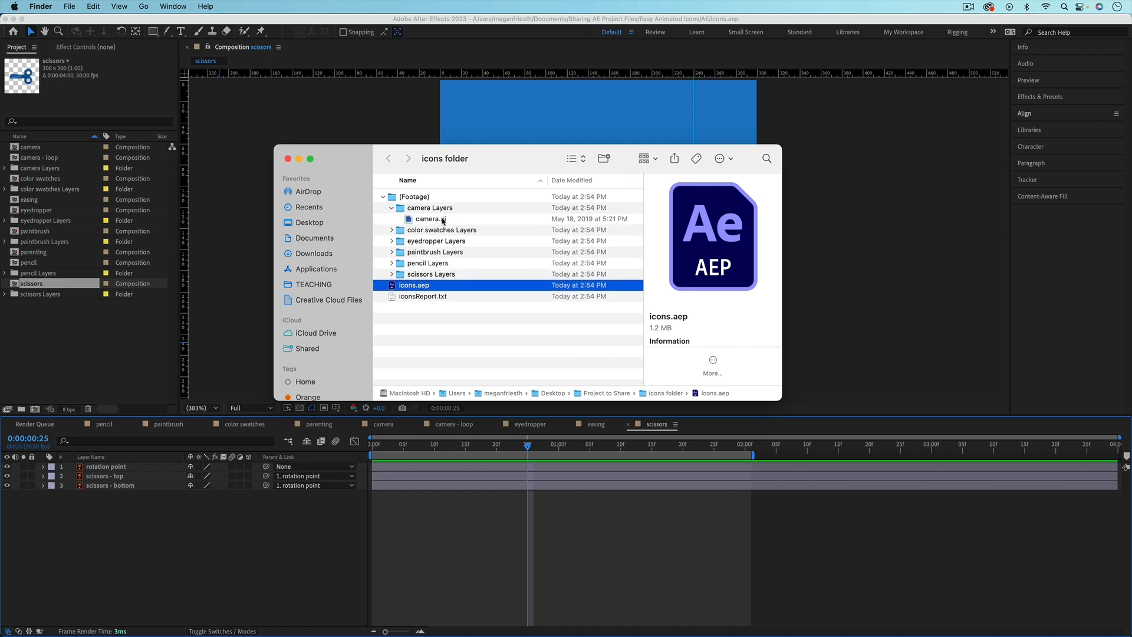
{"action": "left_click", "coordinate": [430, 219]}
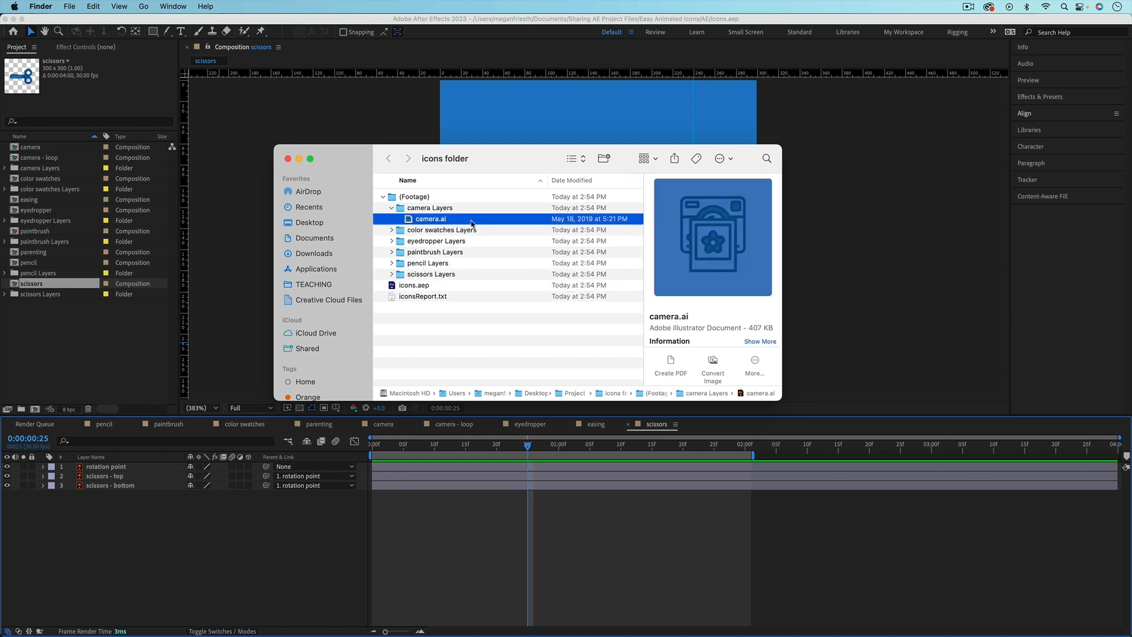
{"action": "left_click", "coordinate": [391, 241]}
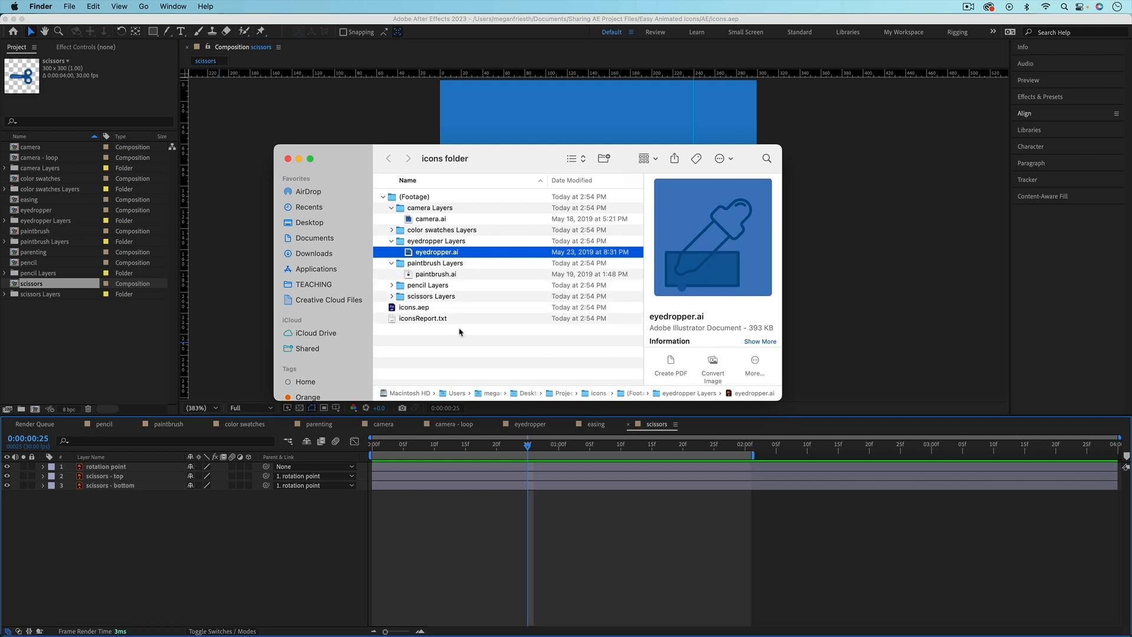
{"action": "left_click", "coordinate": [413, 306]}
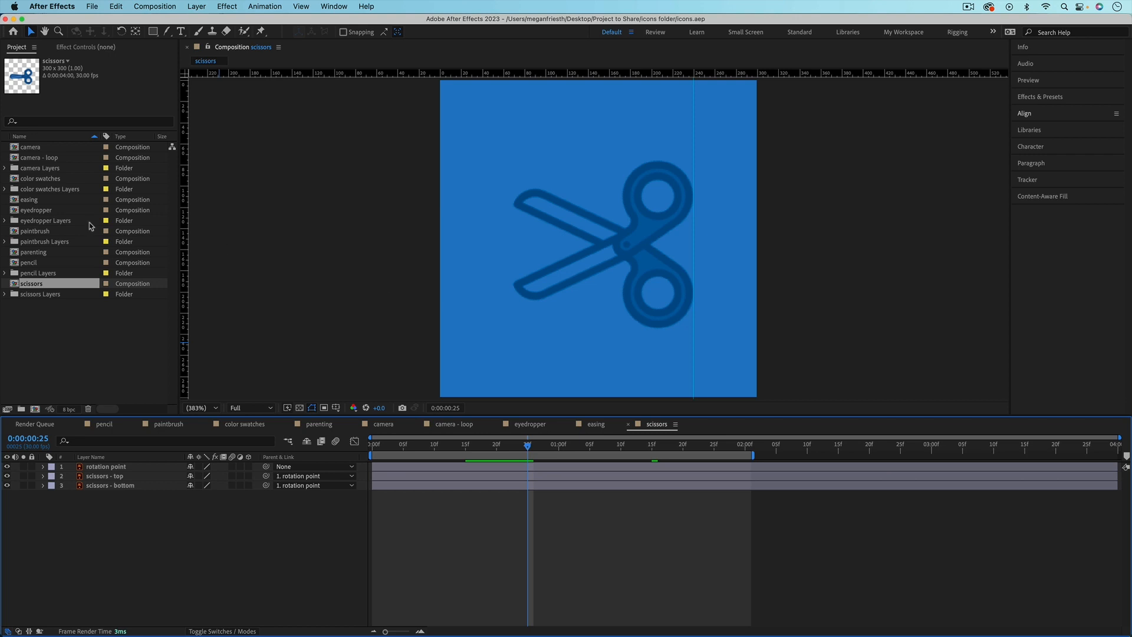
{"action": "mouse_move", "coordinate": [156, 311]}
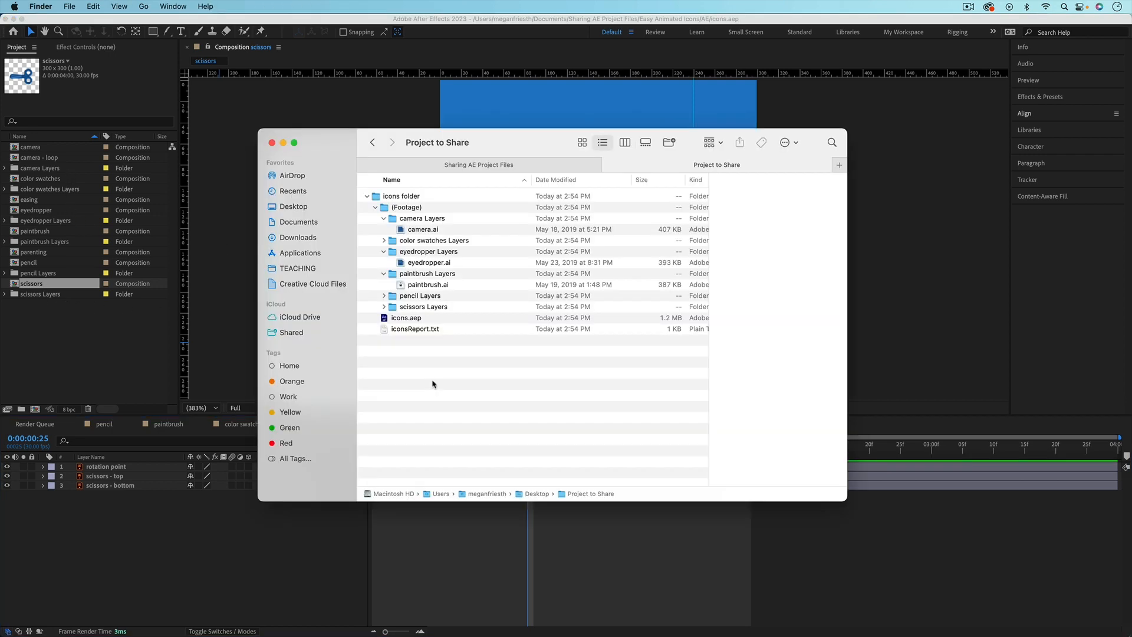
{"action": "mouse_move", "coordinate": [437, 296]}
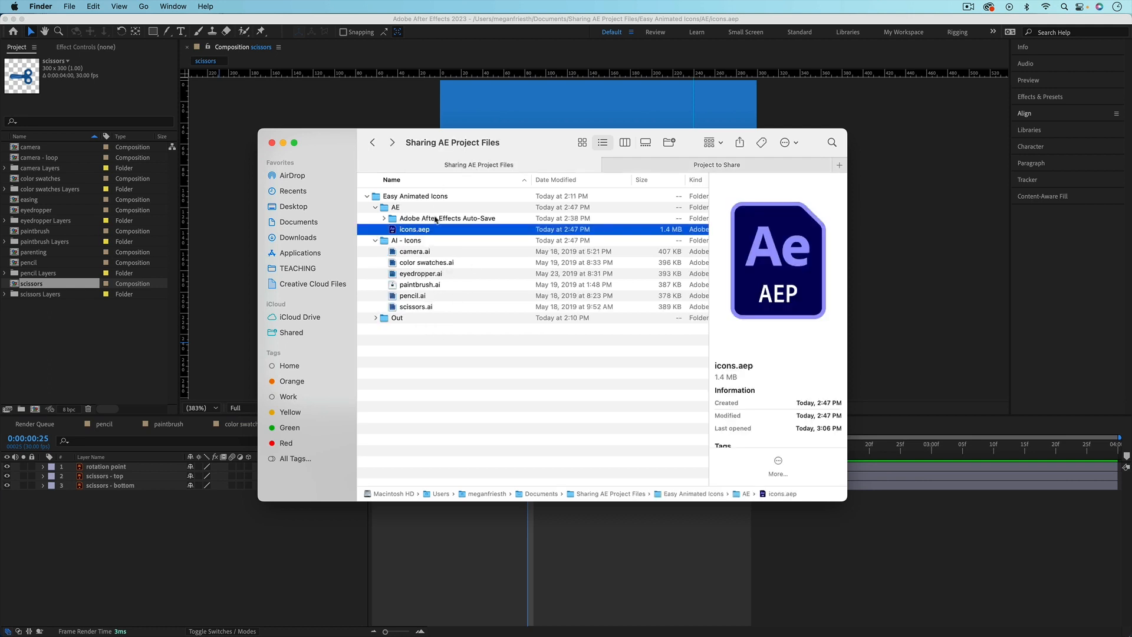
{"action": "mouse_move", "coordinate": [422, 318]}
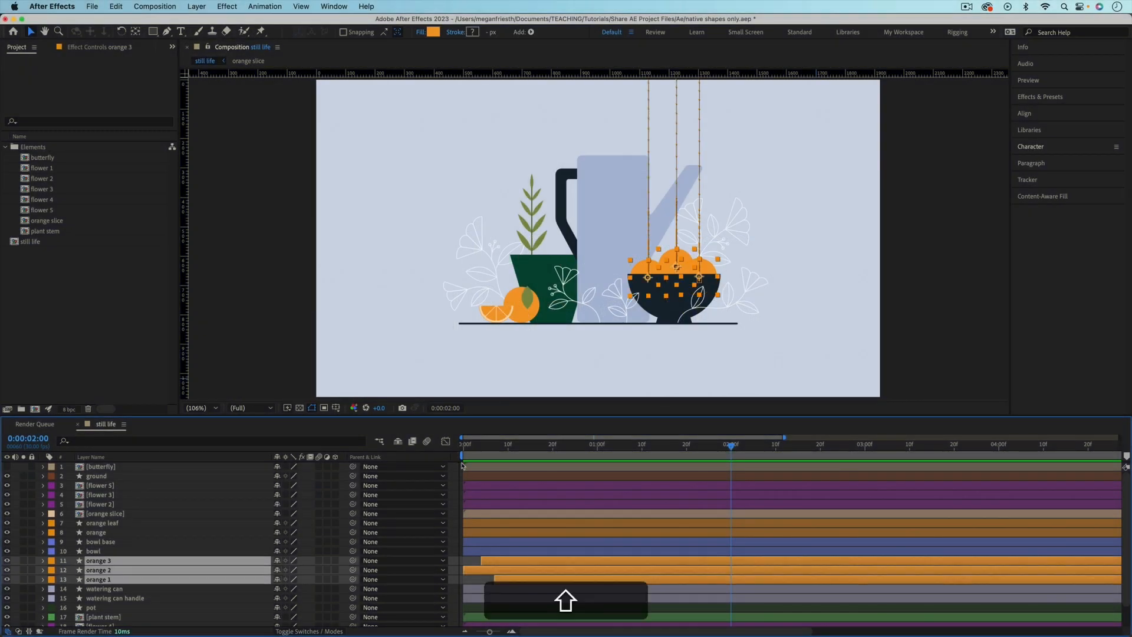
Step: Start a new empty project, then reopen icons.aep with the scissors composition showing
{"action": "left_click", "coordinate": [92, 6]}
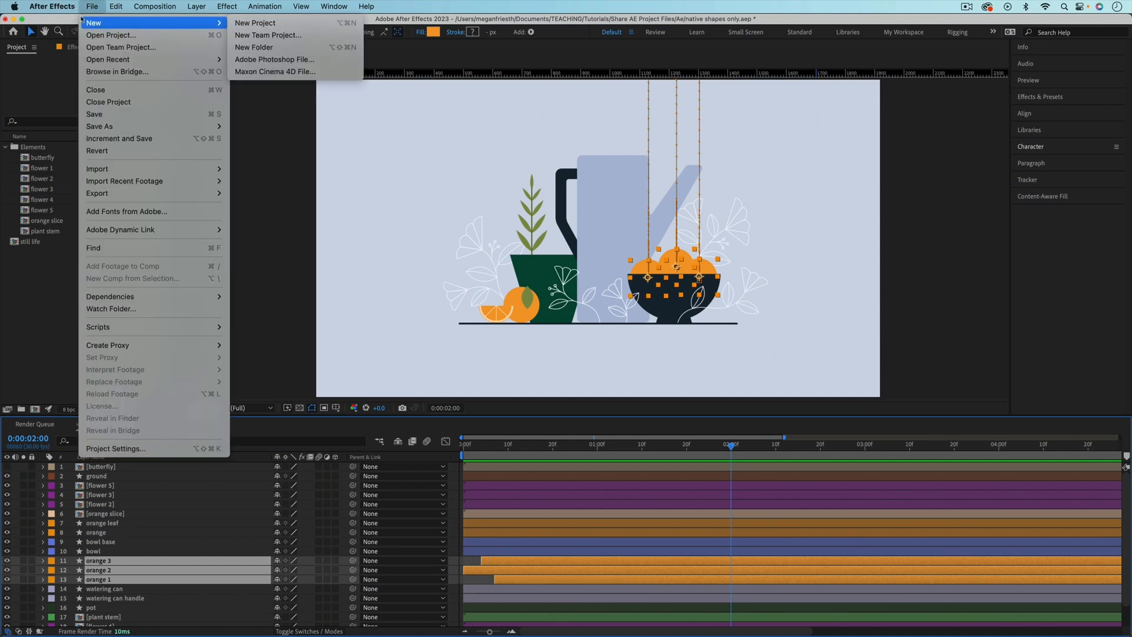
{"action": "left_click", "coordinate": [255, 23]}
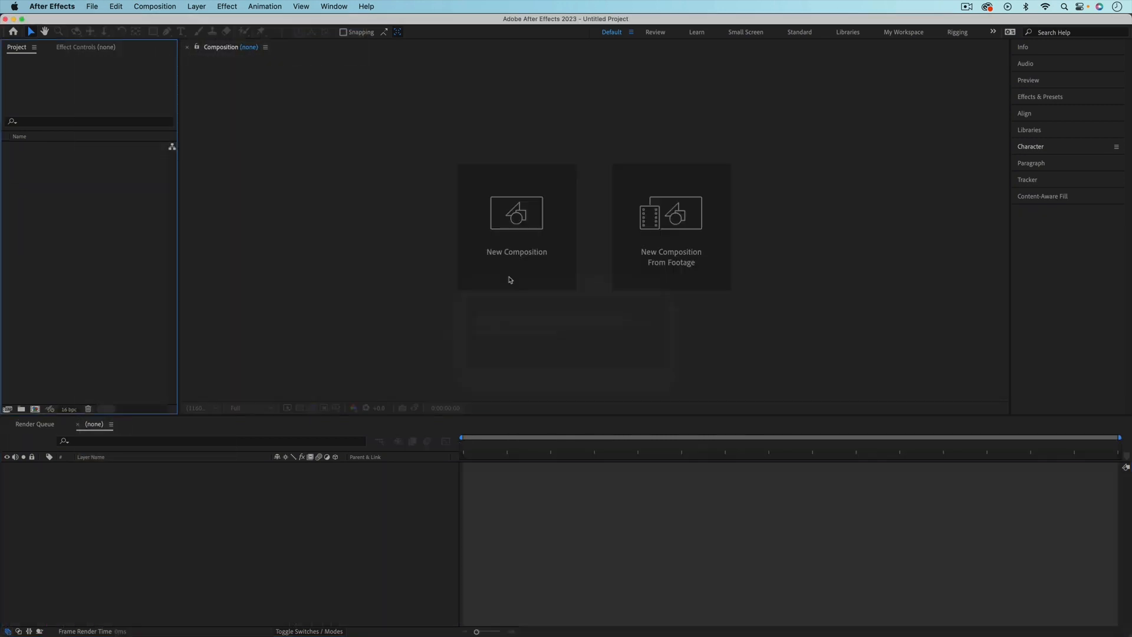
{"action": "left_click", "coordinate": [516, 212]}
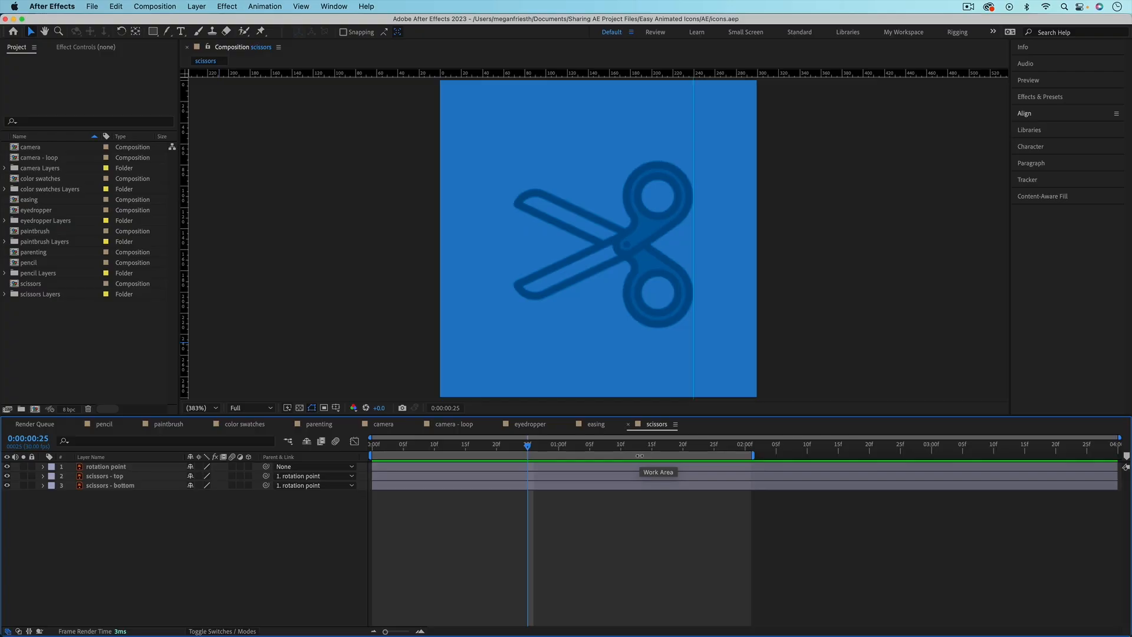
{"action": "mouse_move", "coordinate": [655, 422]}
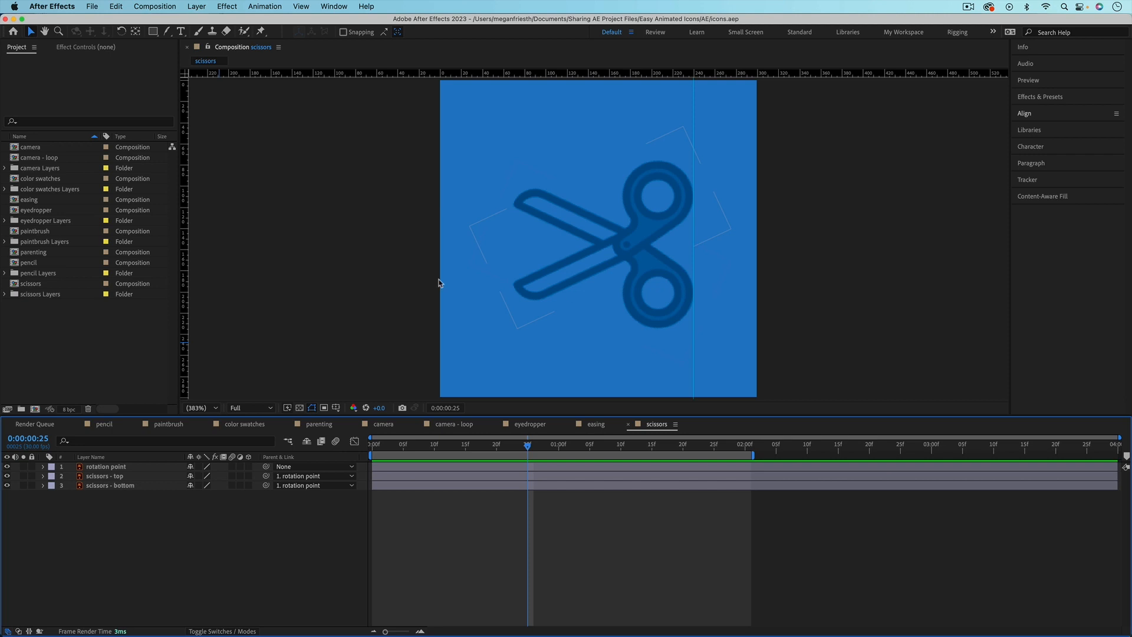
Step: Select the scissors composition in the Project panel and show the File > Dependencies commands
{"action": "left_click", "coordinate": [30, 283]}
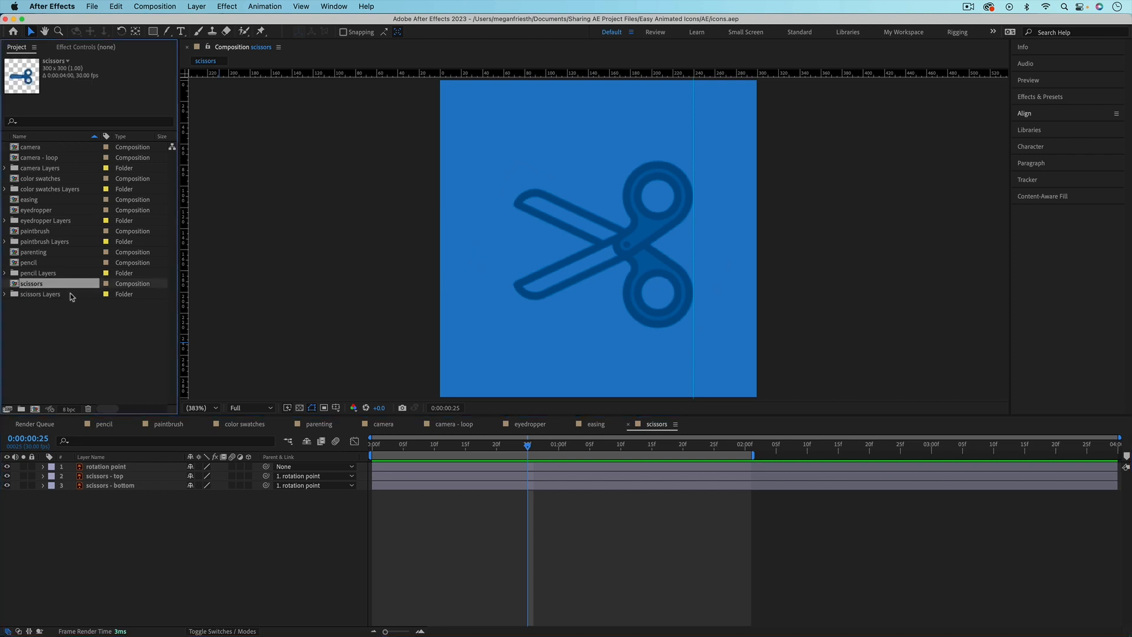
{"action": "mouse_move", "coordinate": [42, 291]}
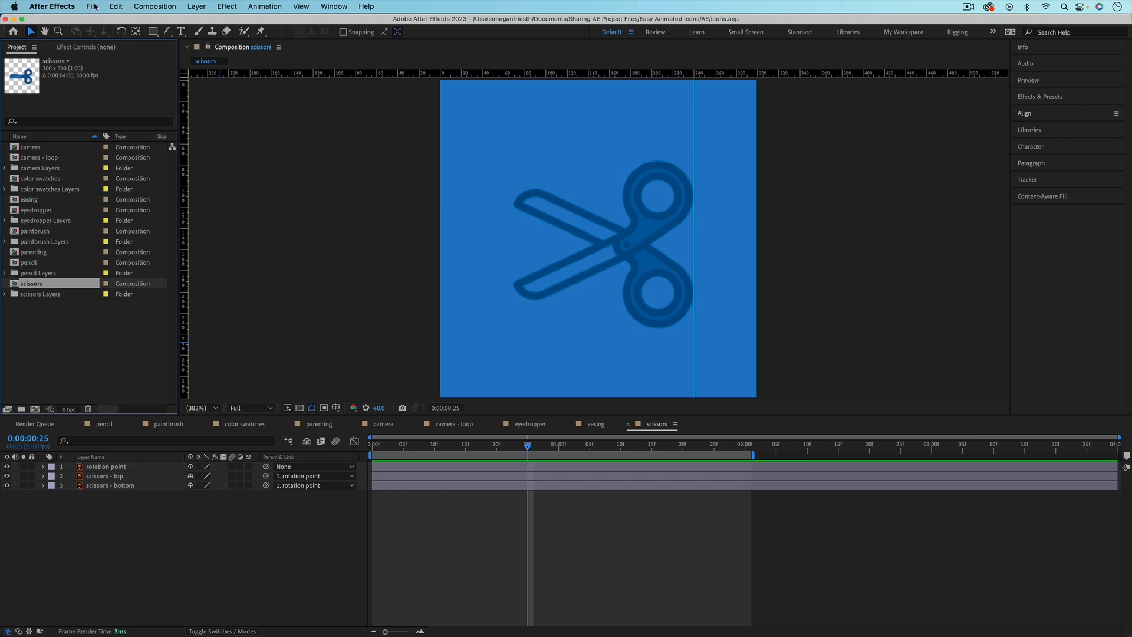
{"action": "left_click", "coordinate": [92, 6]}
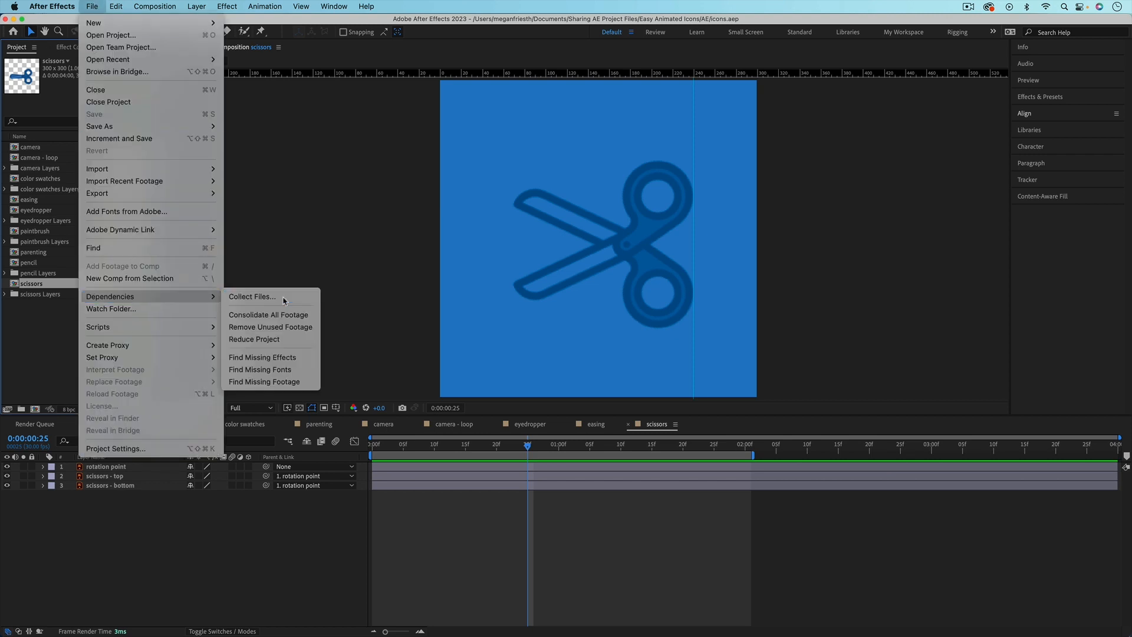
Step: Run Collect Files with source files For Selected Comps only and Reduce Project kept on
{"action": "left_click", "coordinate": [251, 296]}
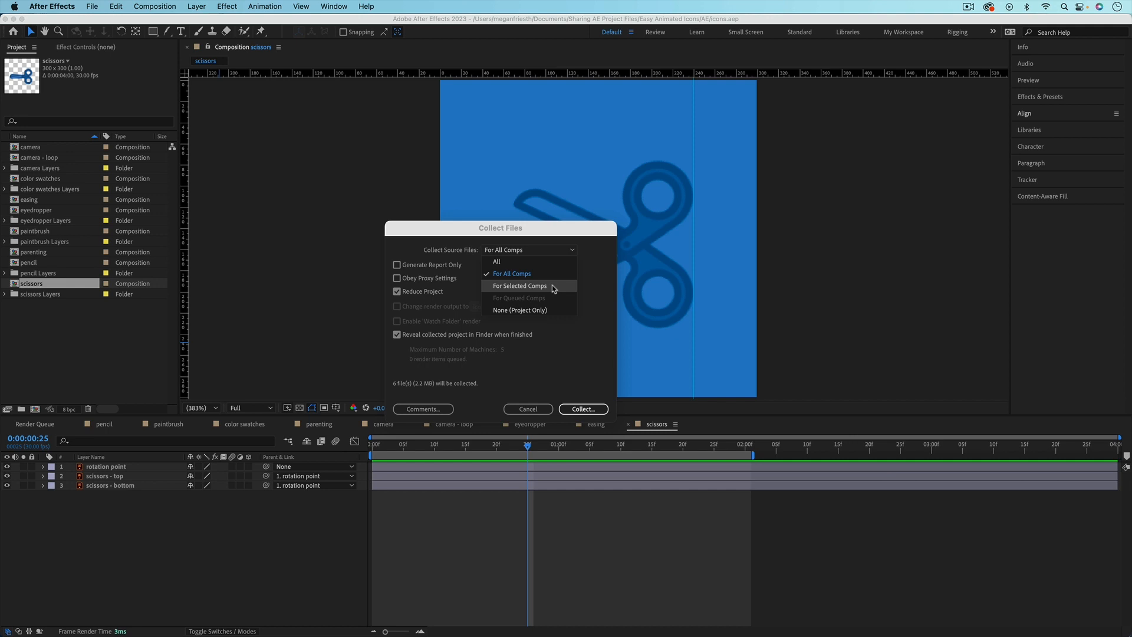
{"action": "left_click", "coordinate": [518, 286]}
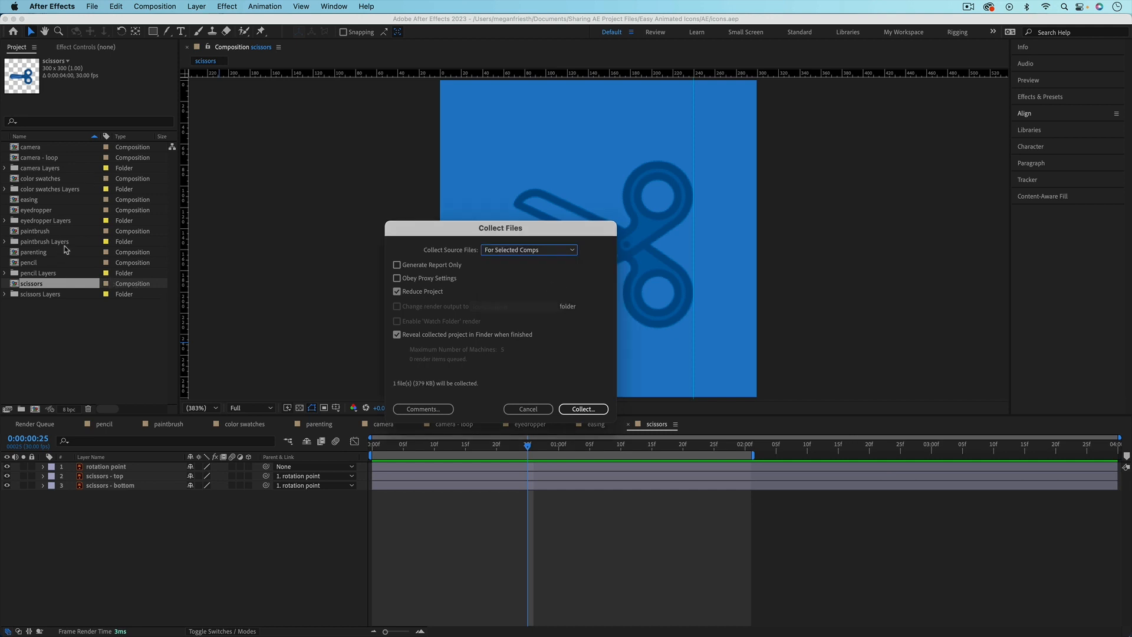
{"action": "mouse_move", "coordinate": [66, 184]}
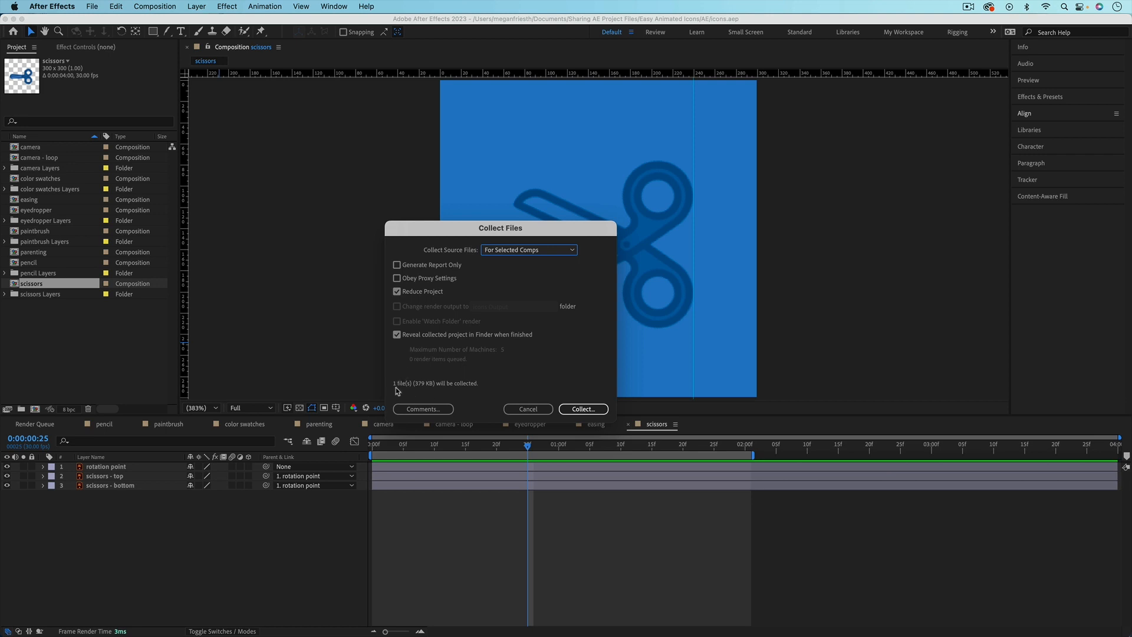
{"action": "mouse_move", "coordinate": [466, 392]}
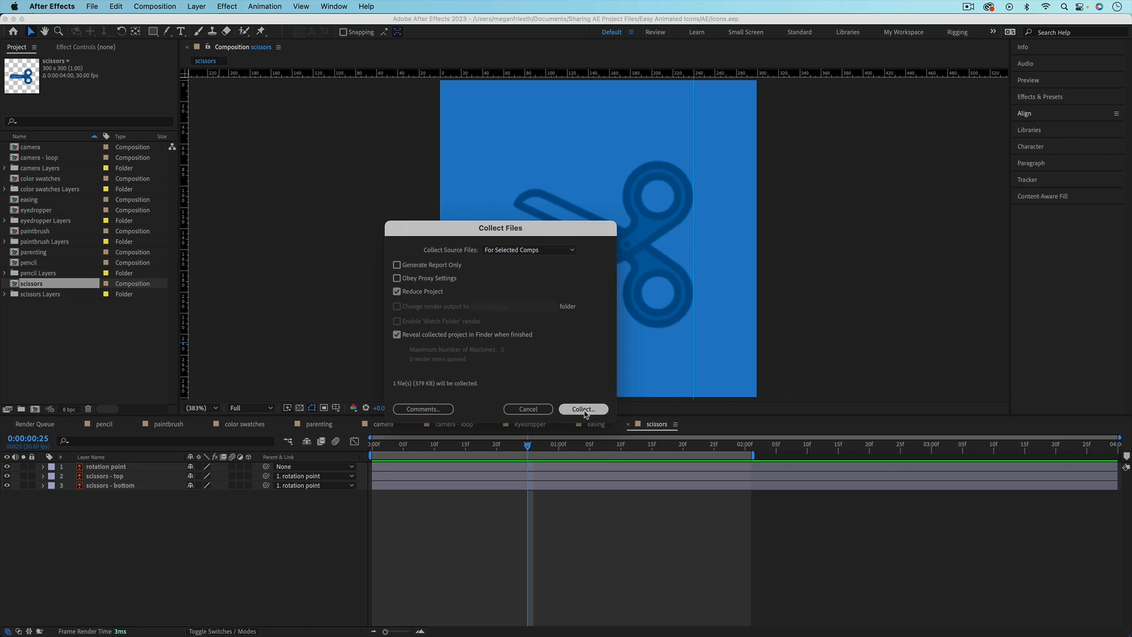
{"action": "left_click", "coordinate": [582, 409]}
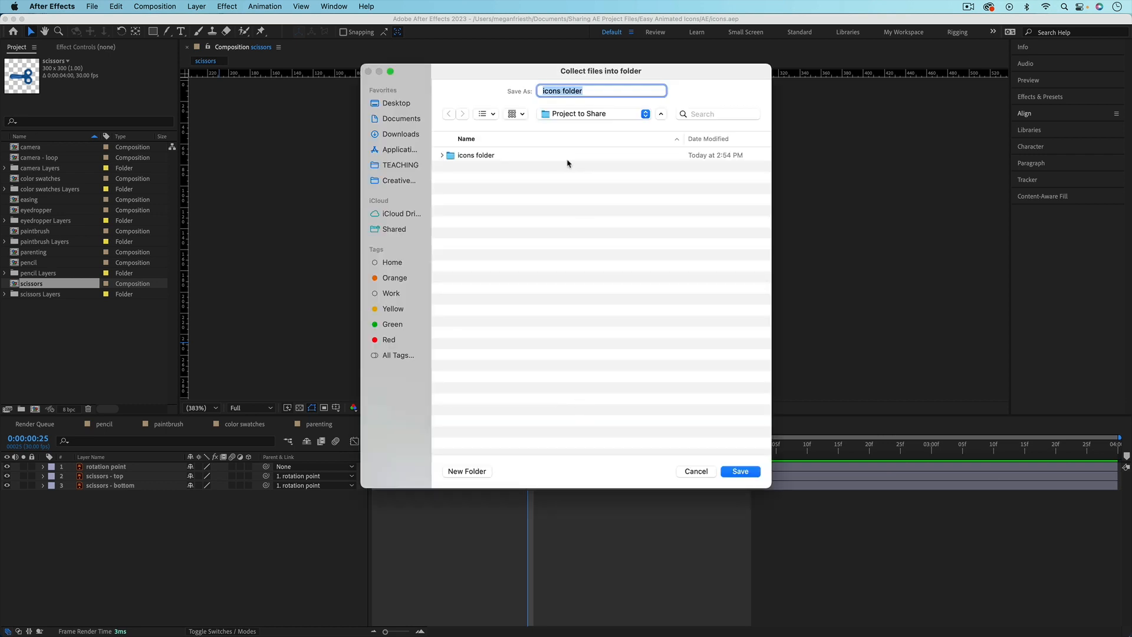
Step: Name the collection 'scissors folder' and save it into Project to Share
{"action": "type", "text": "scissor"}
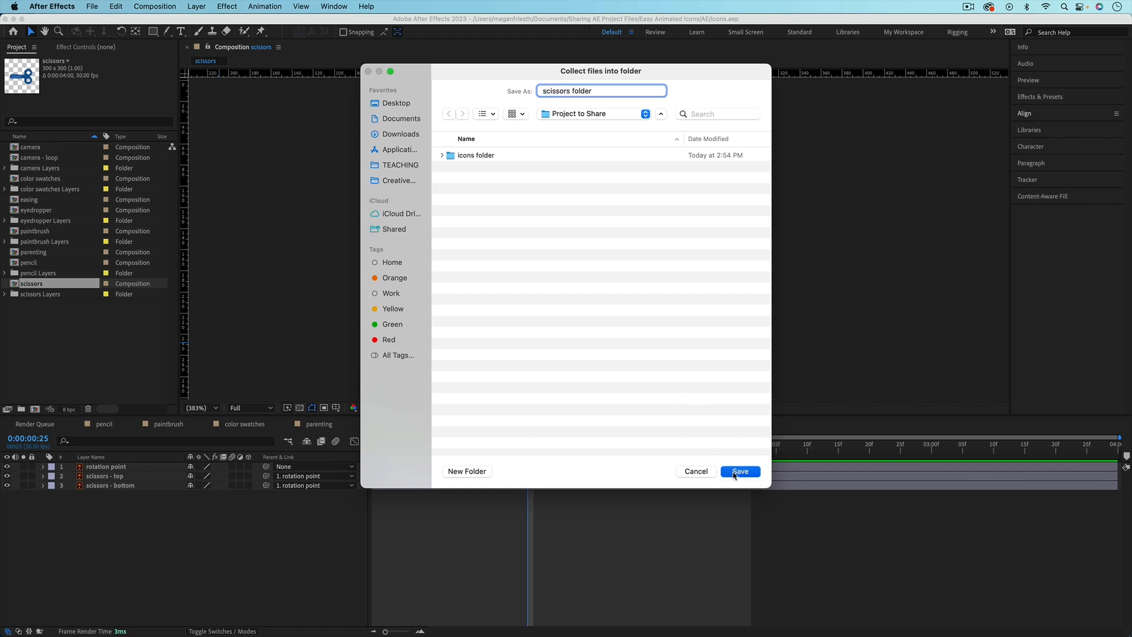
{"action": "left_click", "coordinate": [739, 471]}
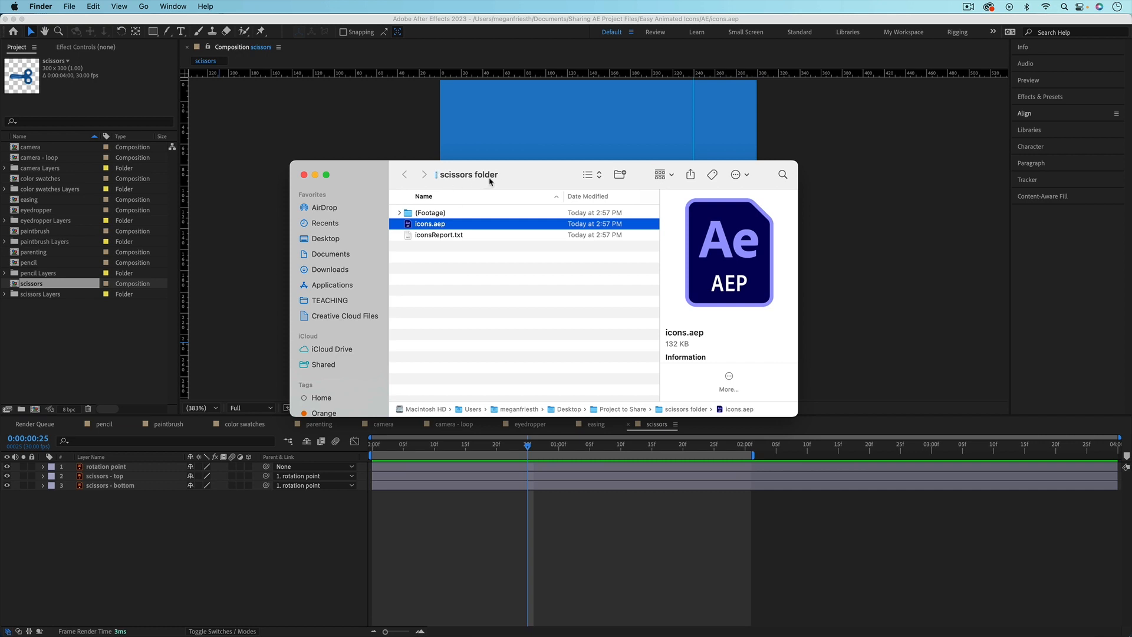
Step: Expand the collected Footage folder and open the scissors folder's icons.aep project
{"action": "left_click", "coordinate": [399, 212]}
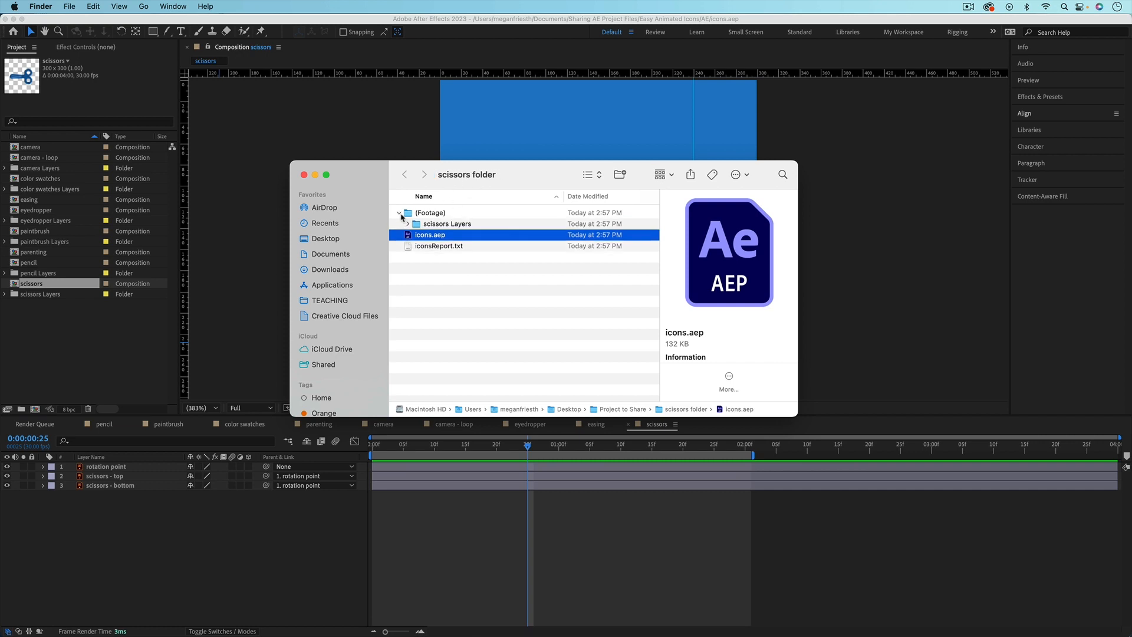
{"action": "left_click", "coordinate": [409, 223]}
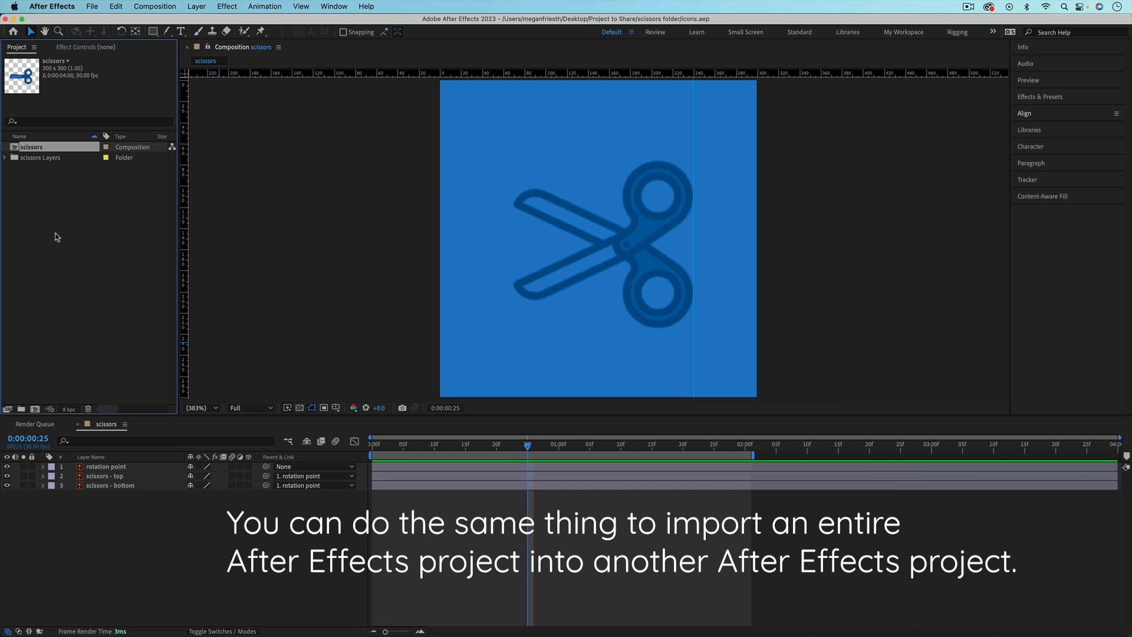
Step: Create a new untitled, empty After Effects project from the File menu
{"action": "left_click", "coordinate": [92, 7]}
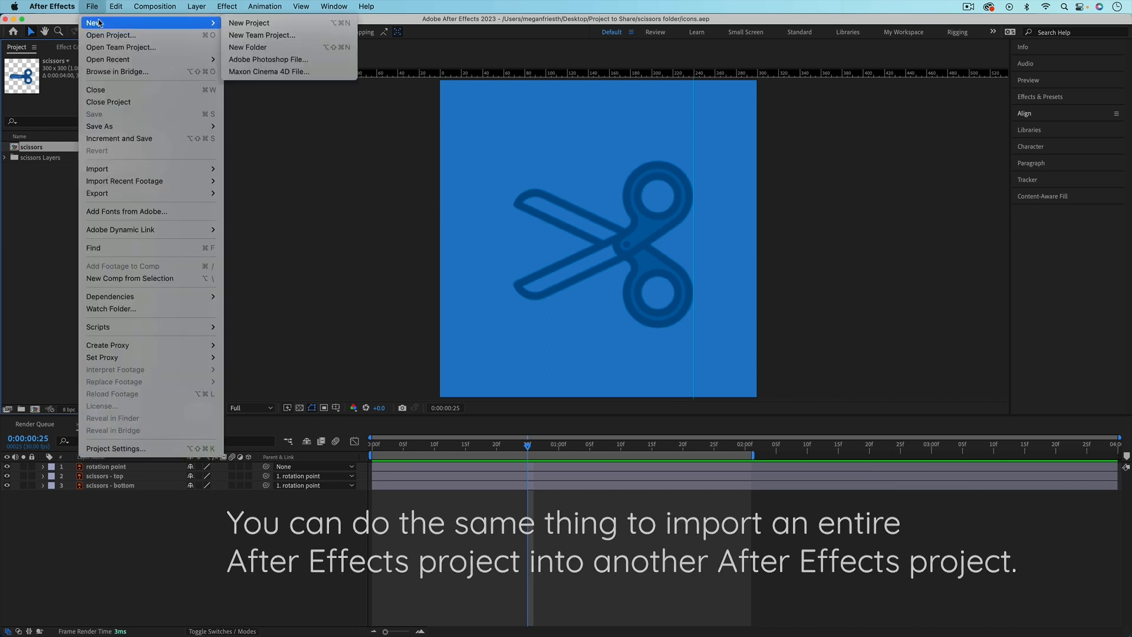
{"action": "left_click", "coordinate": [249, 23]}
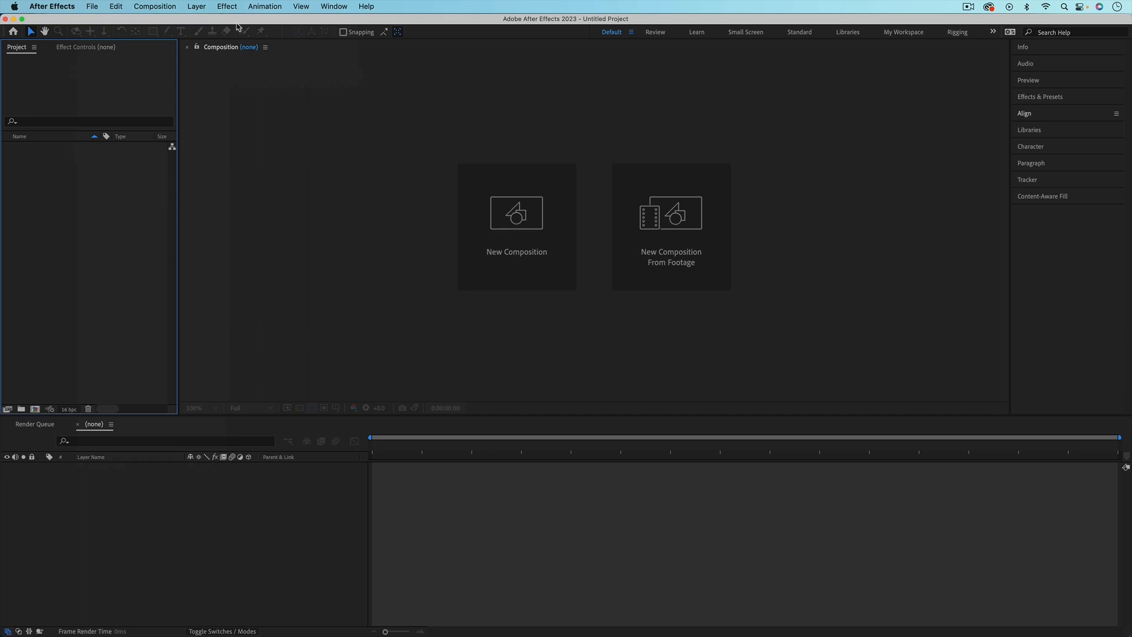
{"action": "mouse_move", "coordinate": [77, 195]}
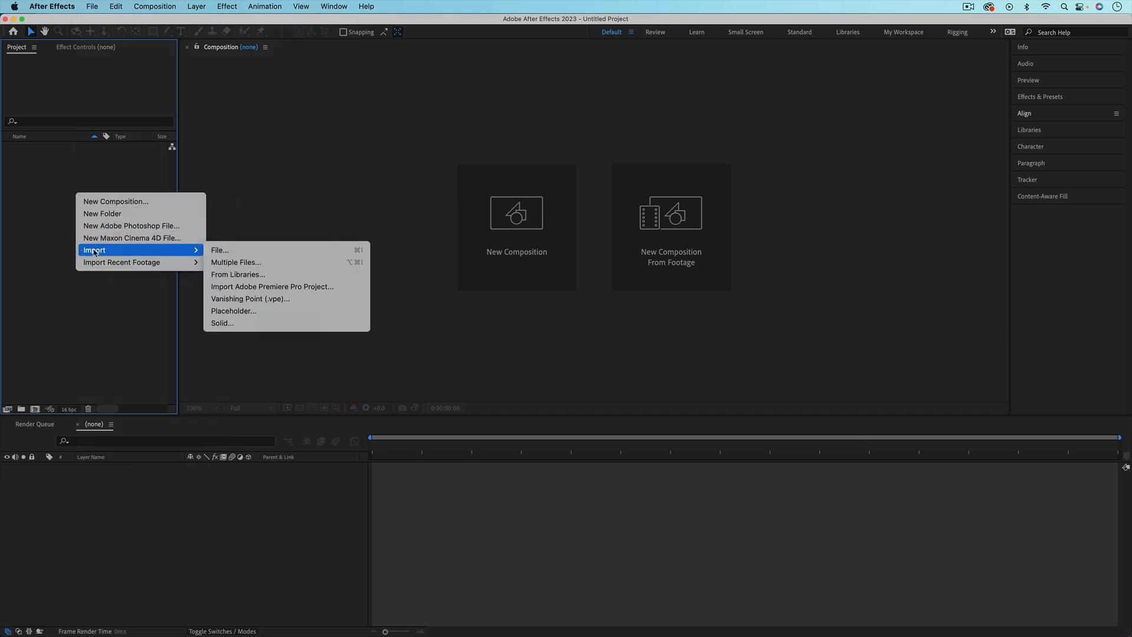
{"action": "mouse_move", "coordinate": [246, 250]}
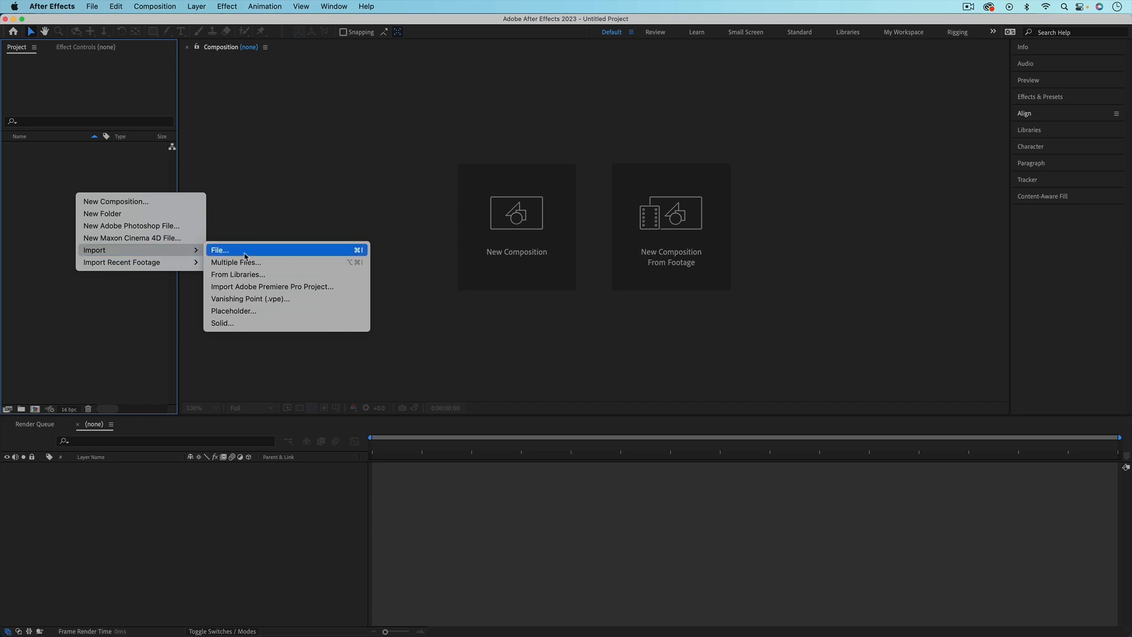
Step: Import the scissors folder from Project to Share as a 10-item folder
{"action": "left_click", "coordinate": [220, 250]}
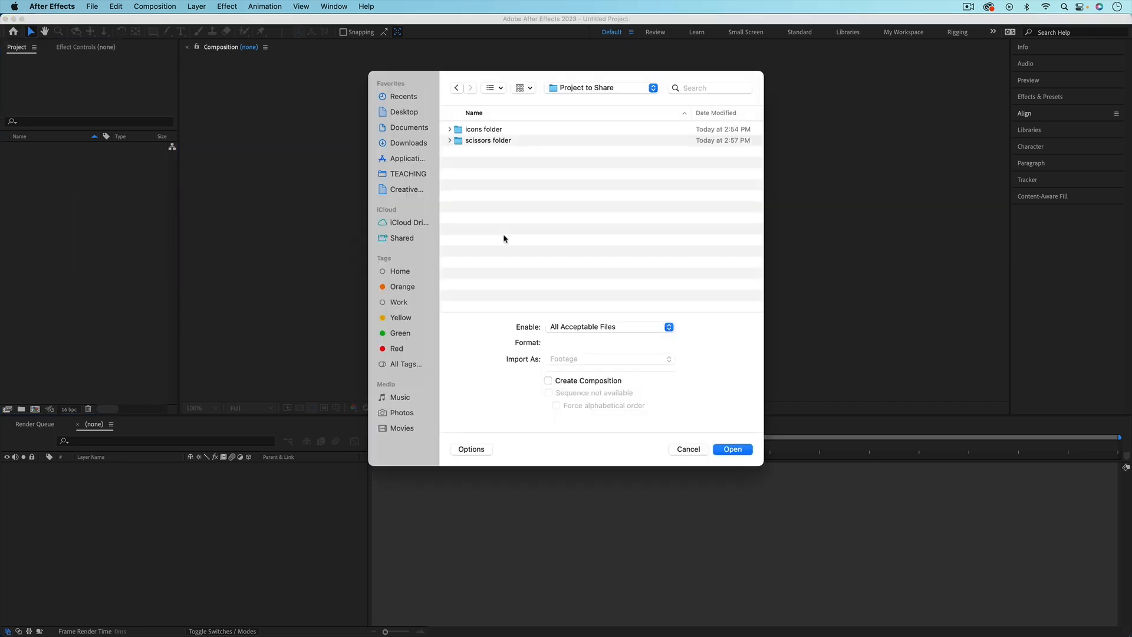
{"action": "mouse_move", "coordinate": [494, 142]}
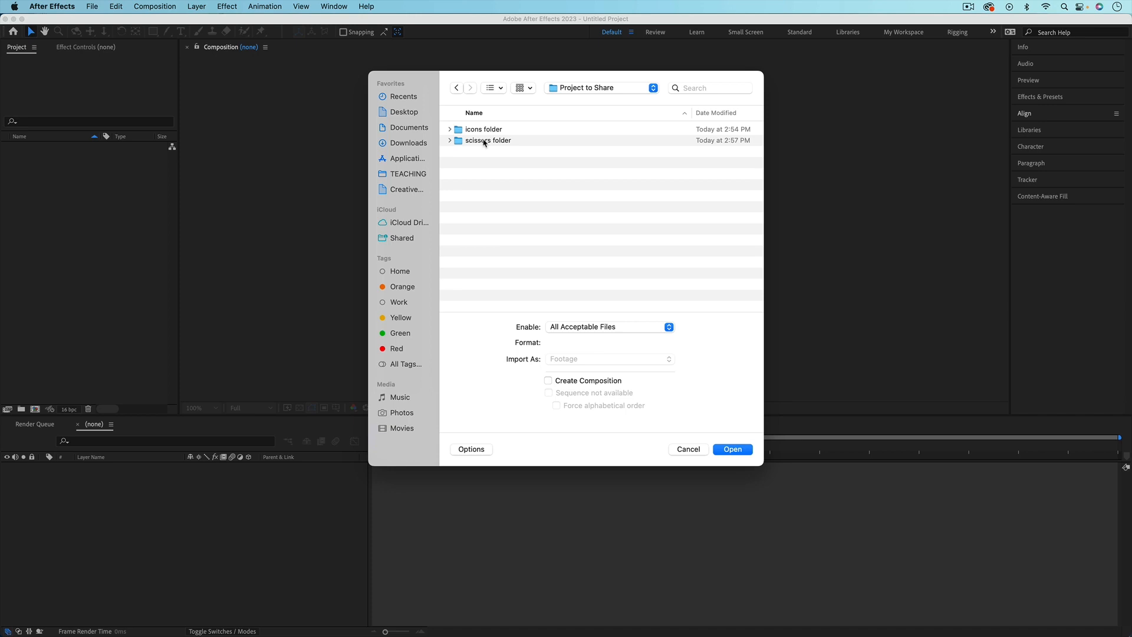
{"action": "left_click", "coordinate": [488, 140]}
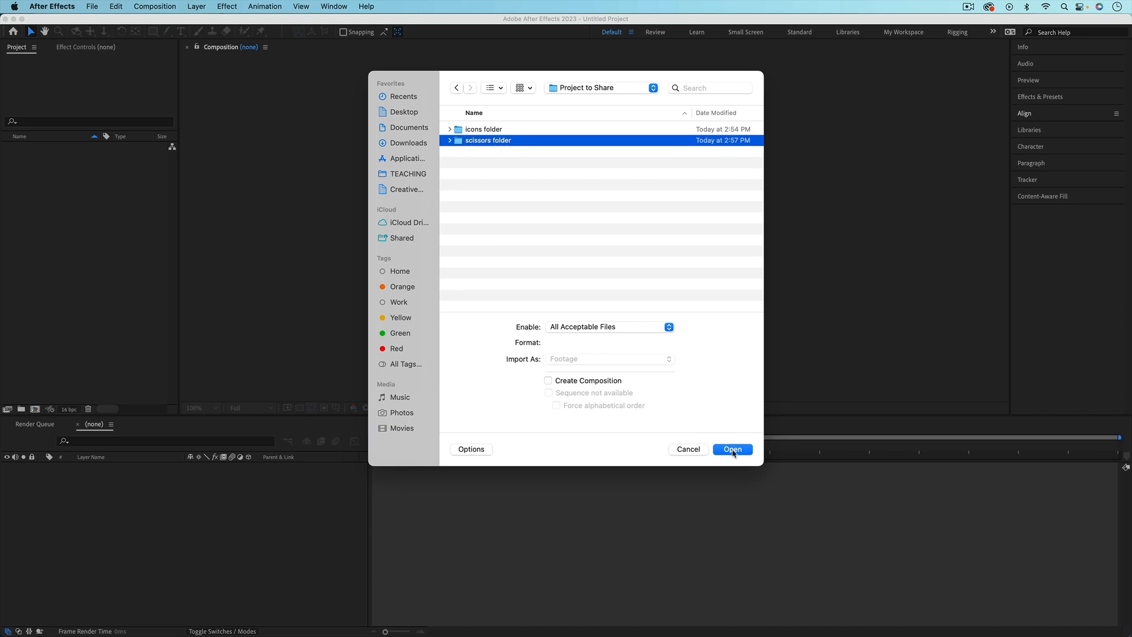
{"action": "left_click", "coordinate": [730, 450]}
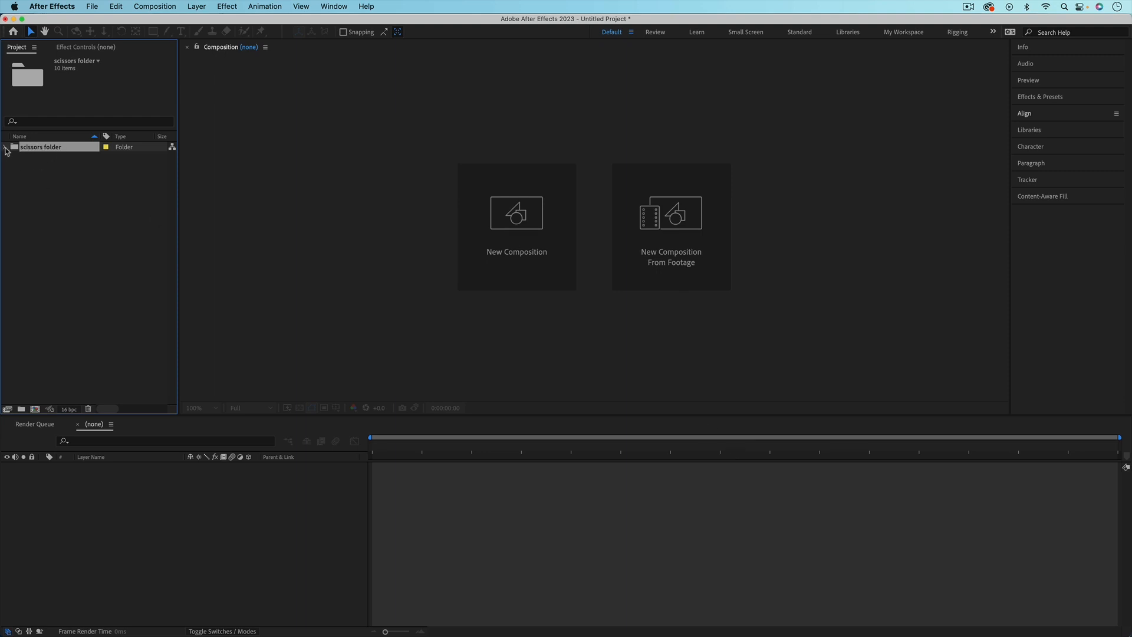
Step: Expand scissors > icons.aep, open the scissors comp, and select the 'scissors - top' layer
{"action": "left_click", "coordinate": [5, 148]}
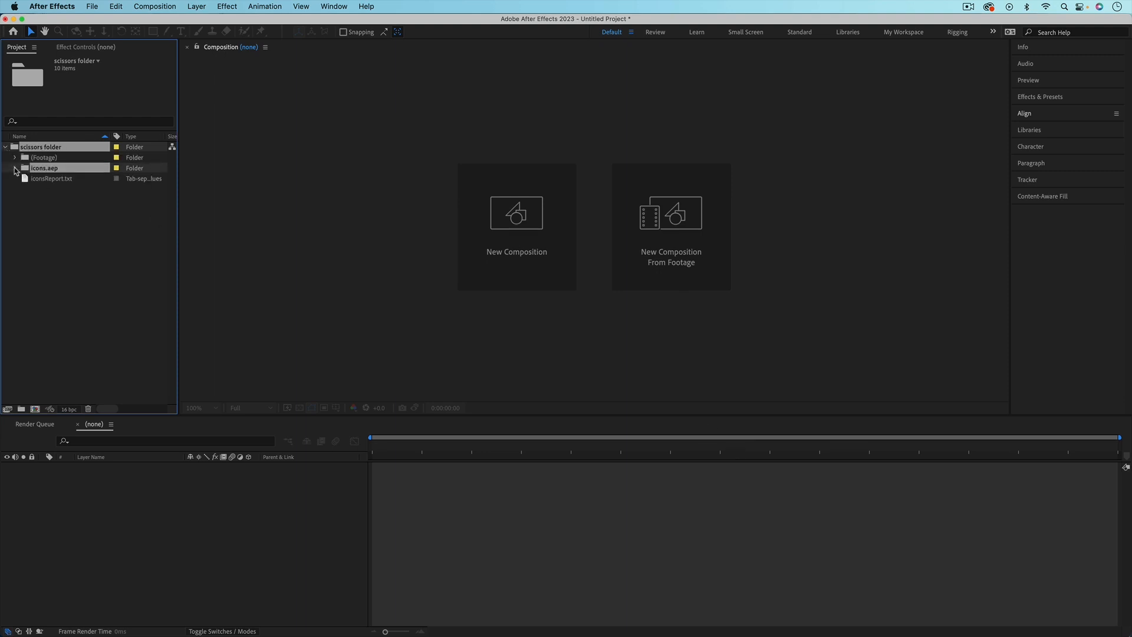
{"action": "left_click", "coordinate": [14, 168]}
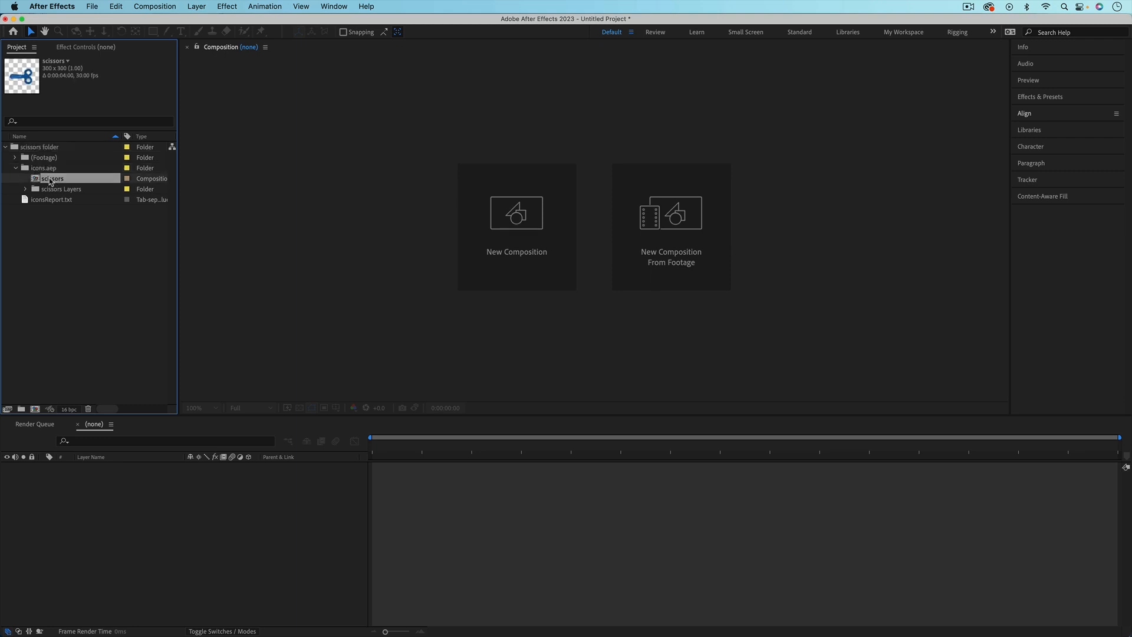
{"action": "double_click", "coordinate": [52, 178]}
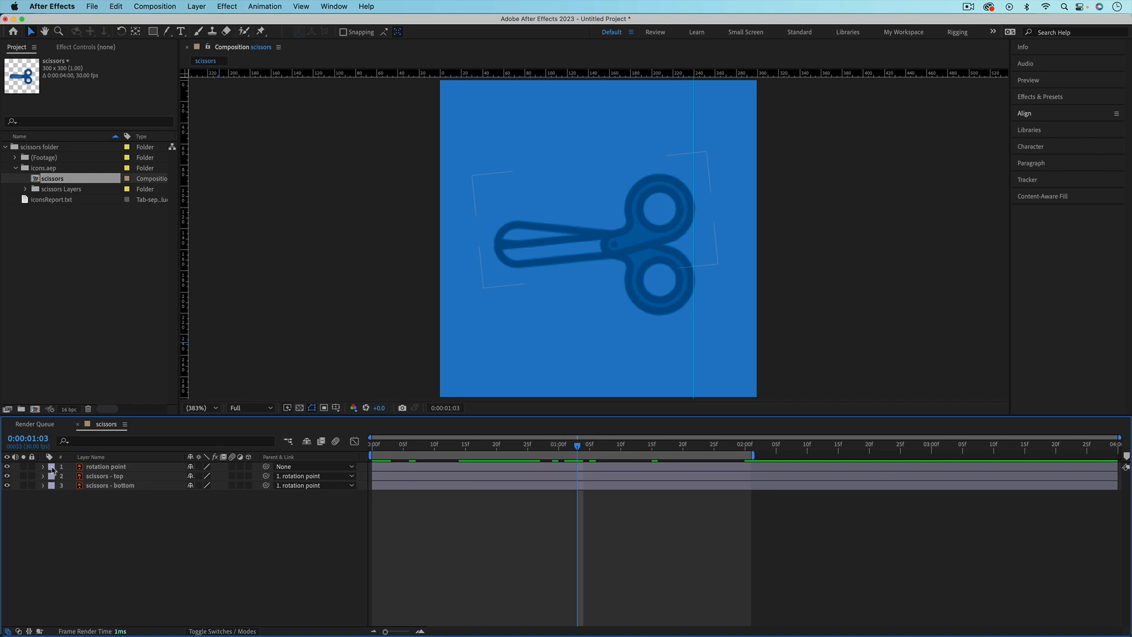
{"action": "left_click", "coordinate": [105, 475]}
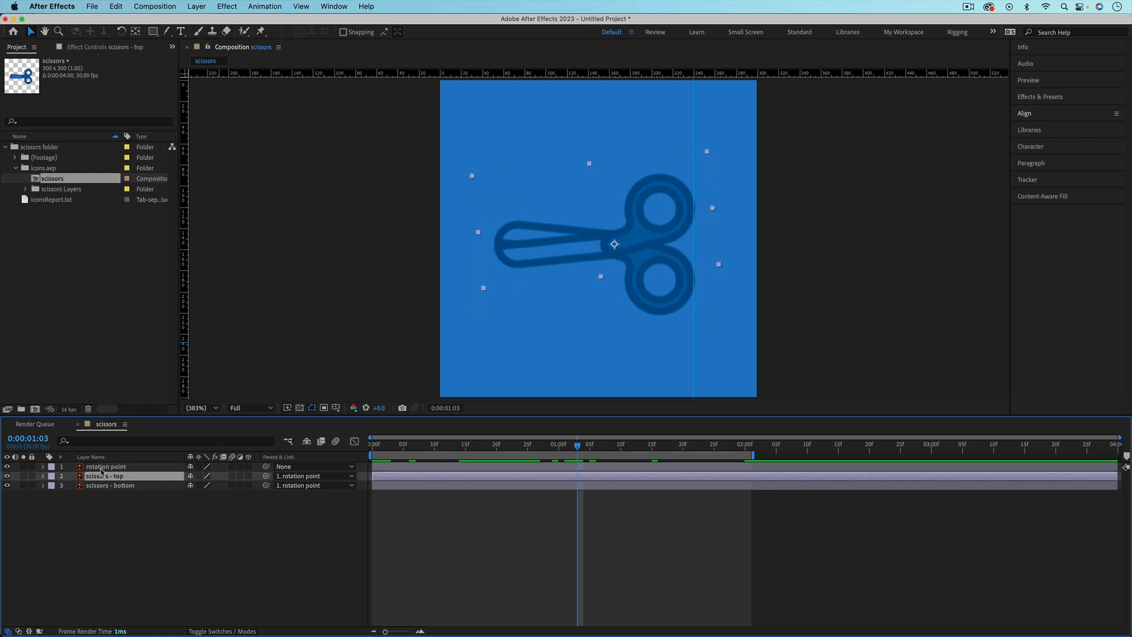